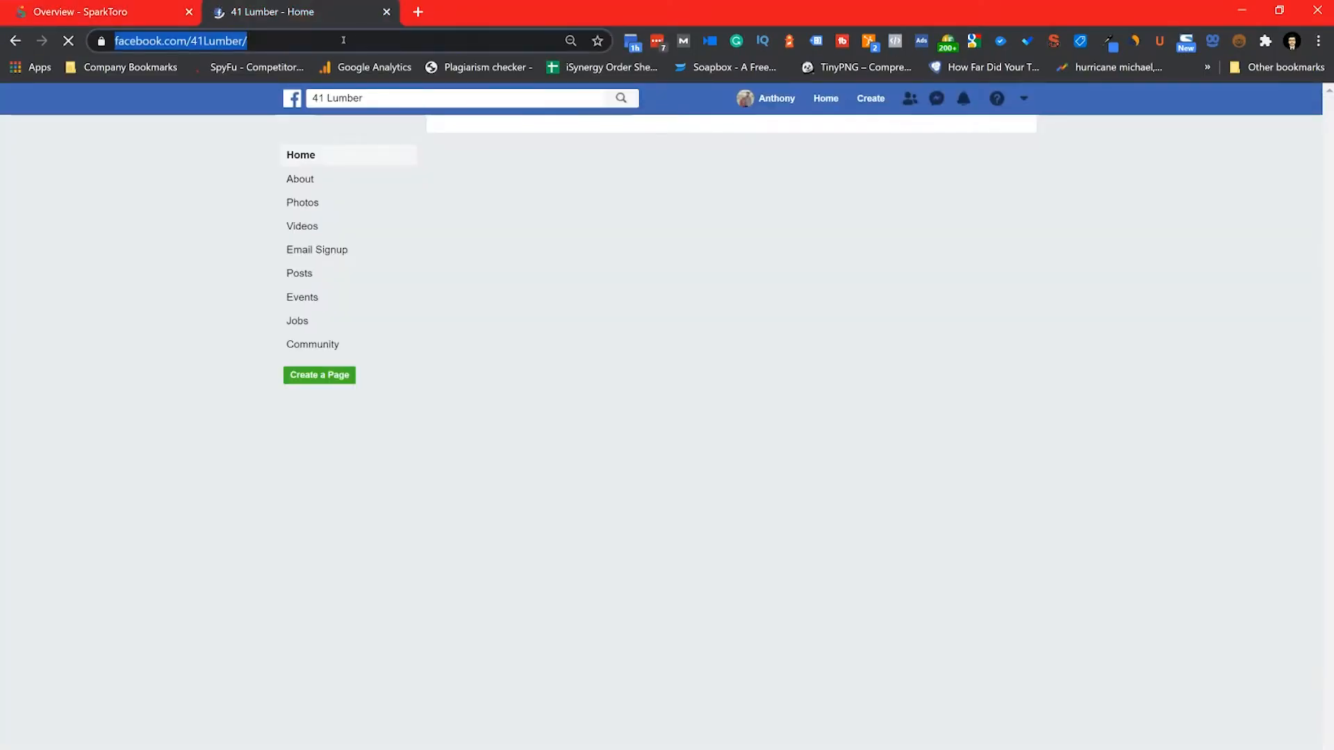
Reach the Woodworkers Source Facebook page via the 'woodw' suggestion and copy its address.
{"action": "type", "text": "wood"}
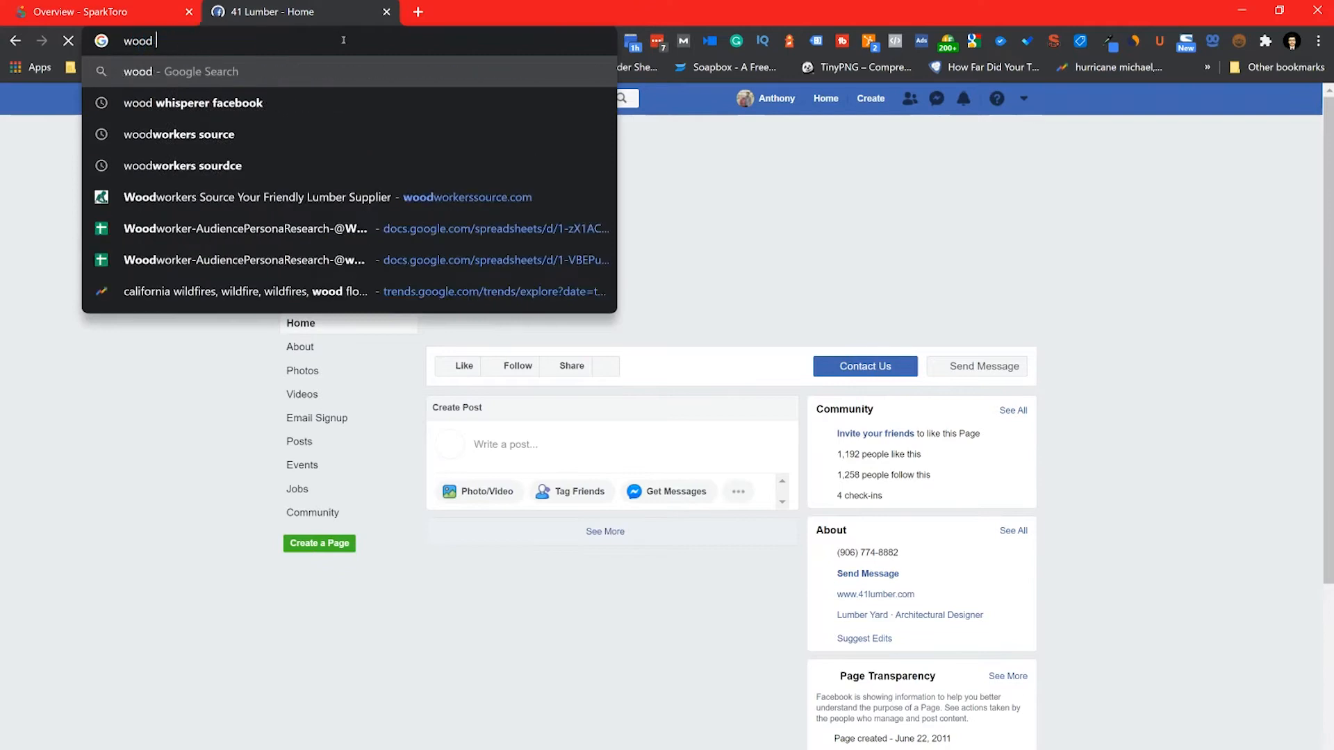
{"action": "key", "text": "Backspace"}
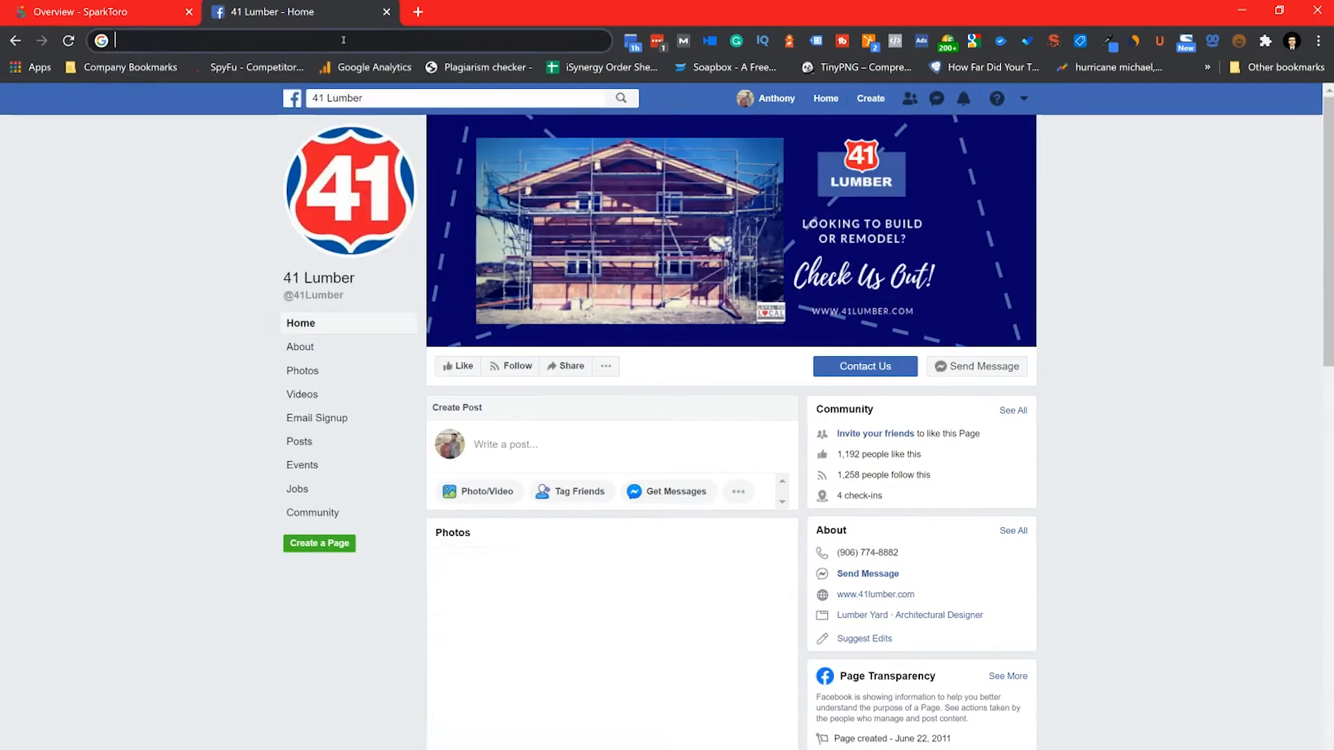
{"action": "type", "text": "woodworkers.Source.Hardwoods/"}
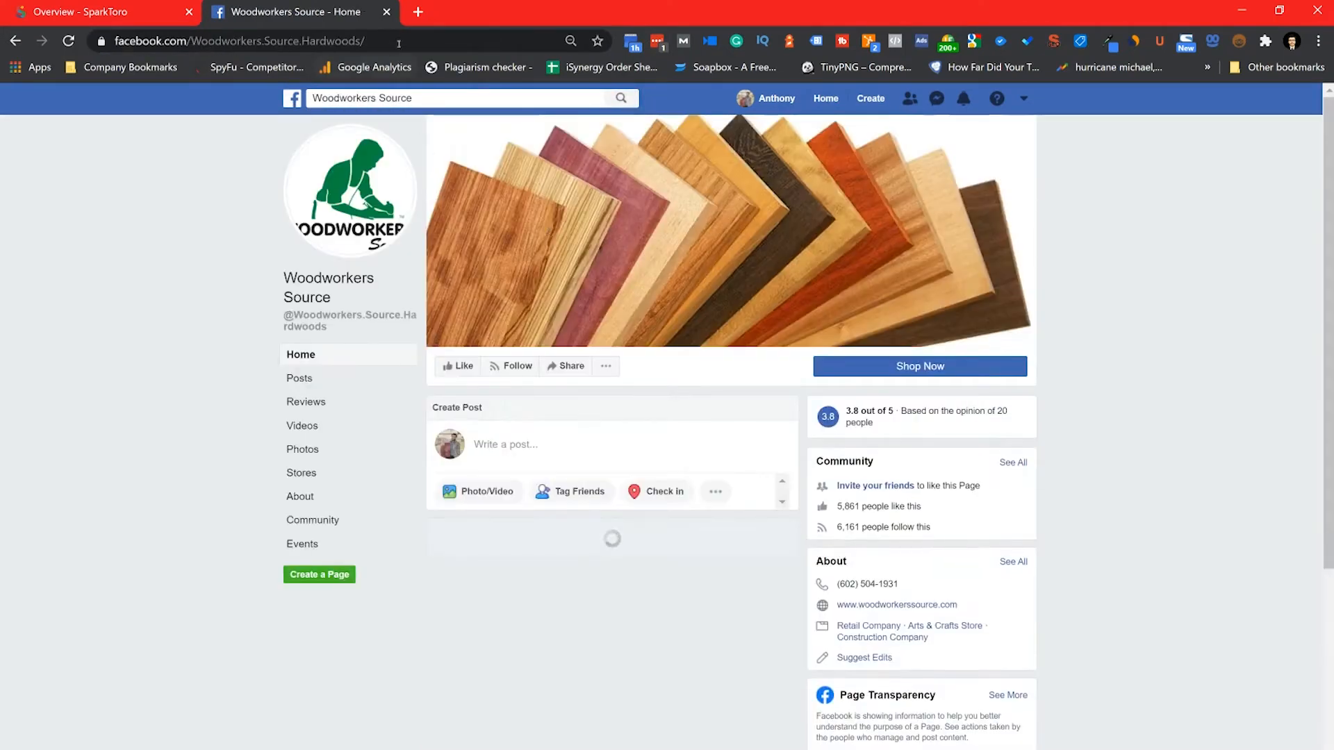
{"action": "right_click", "coordinate": [238, 40]}
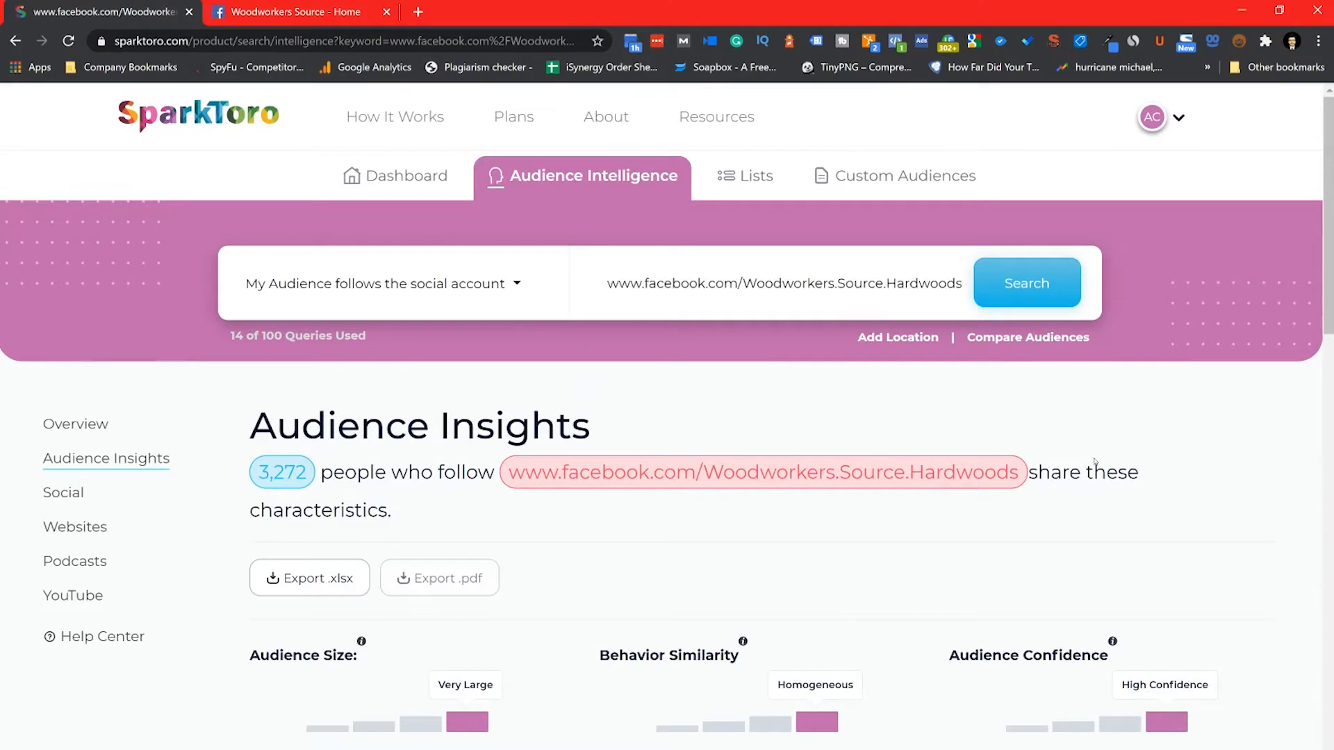
Scroll through the Audience Insights for the Woodworkers Source page's 3,272 followers.
{"action": "scroll", "scroll_direction": "down", "scroll_amount": 3}
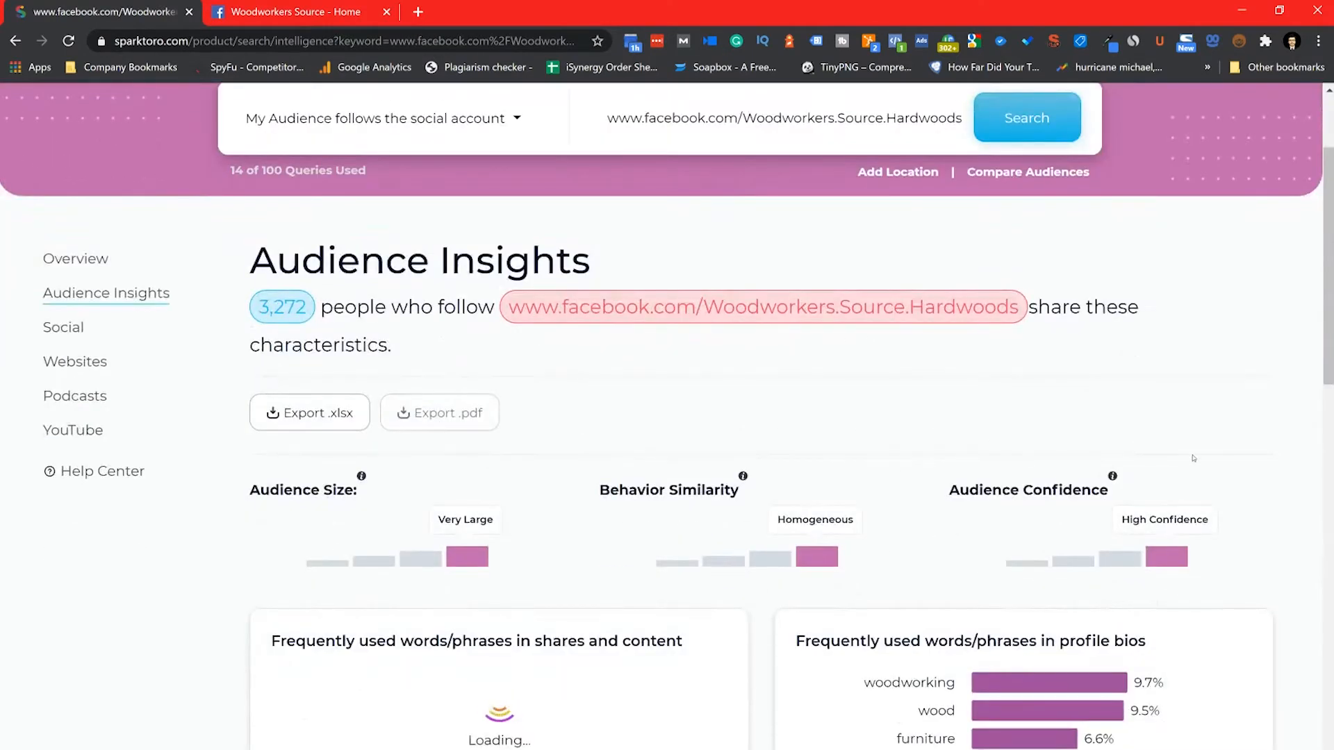
{"action": "mouse_move", "coordinate": [1260, 419]}
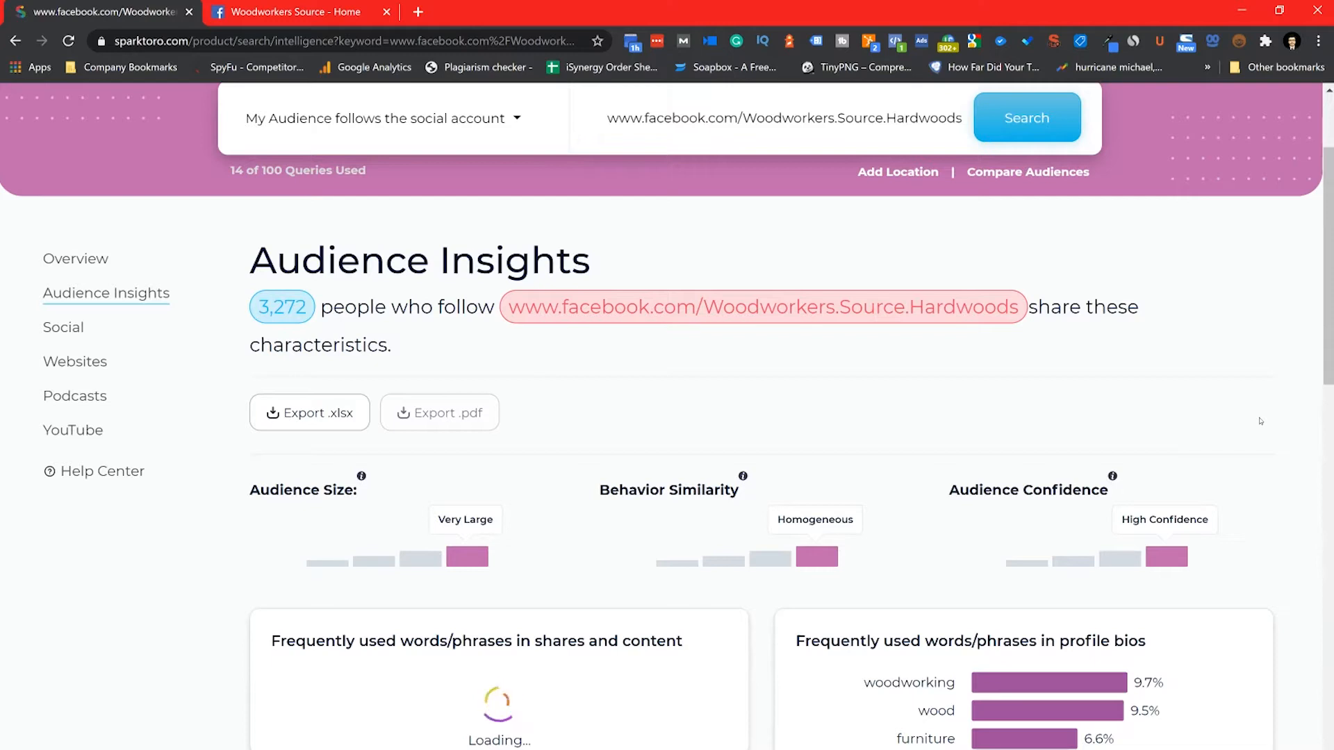
{"action": "scroll", "scroll_direction": "down", "scroll_amount": 3}
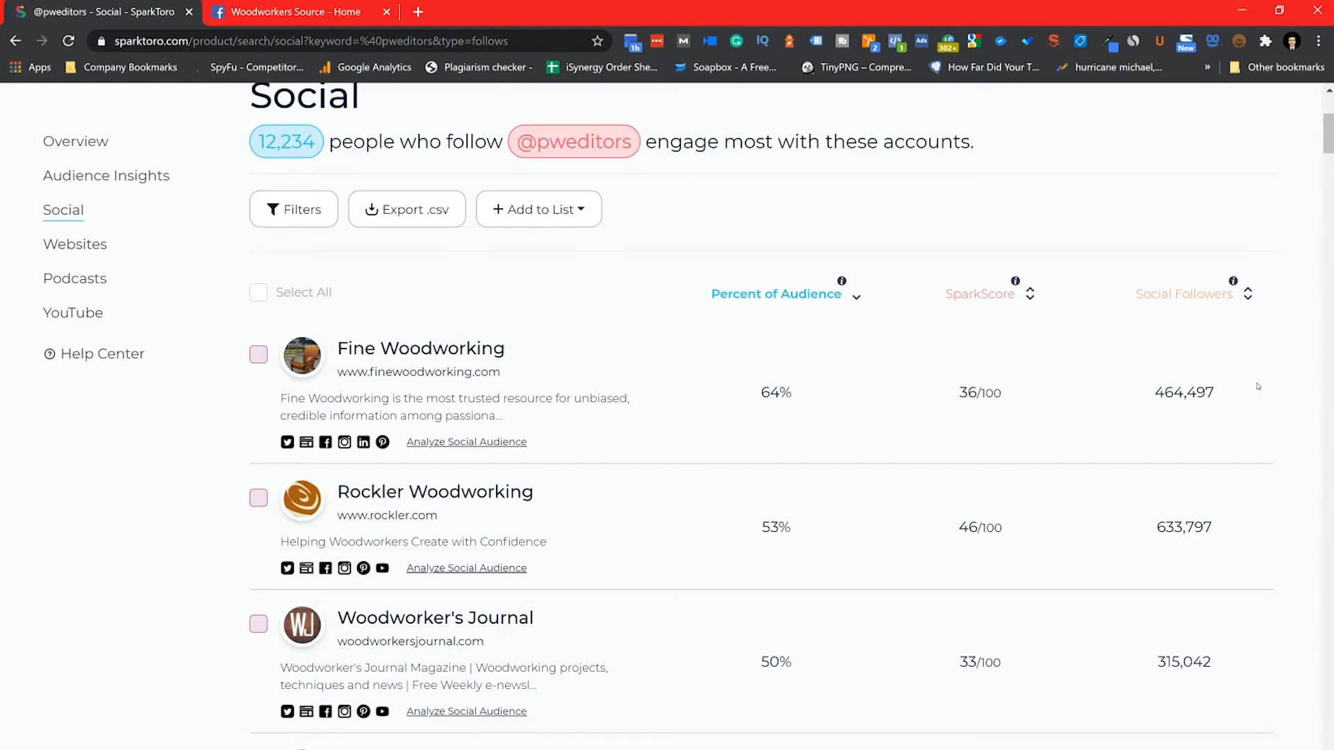
{"action": "mouse_move", "coordinate": [699, 651]}
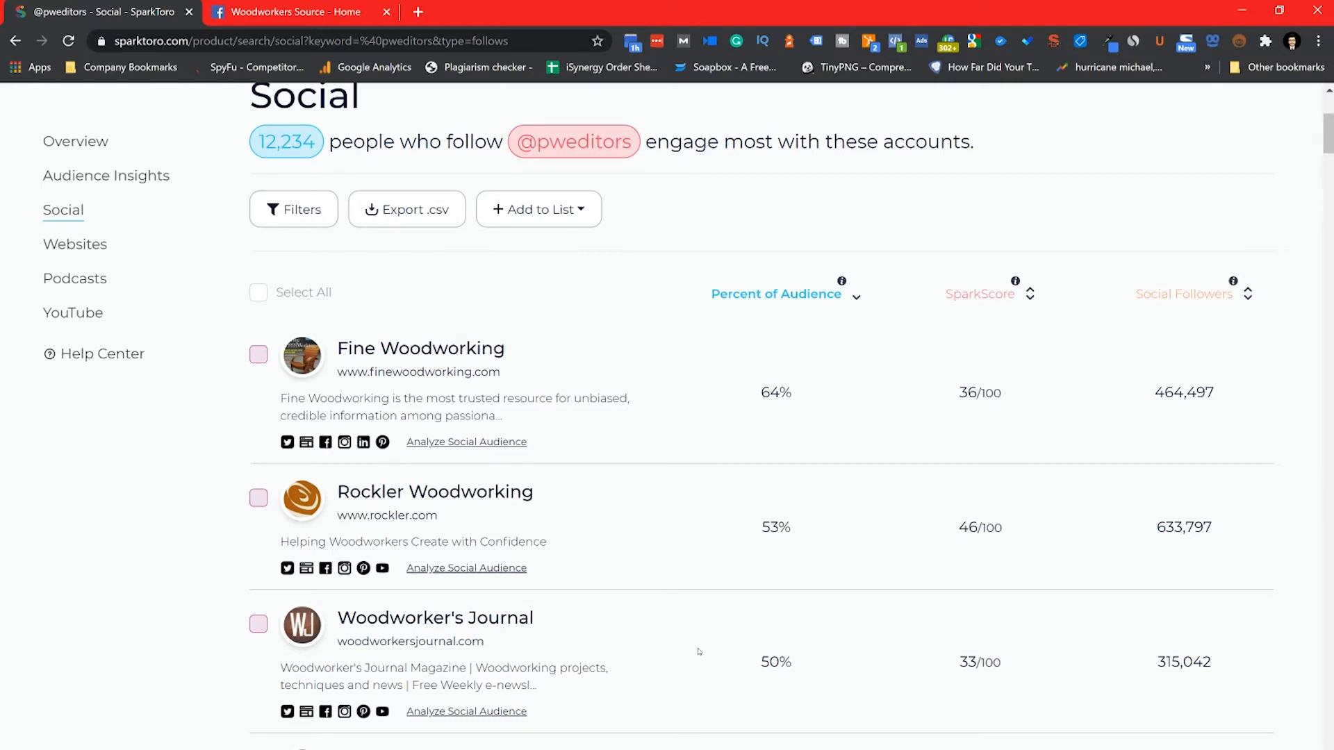
{"action": "scroll", "scroll_direction": "down", "scroll_amount": 3}
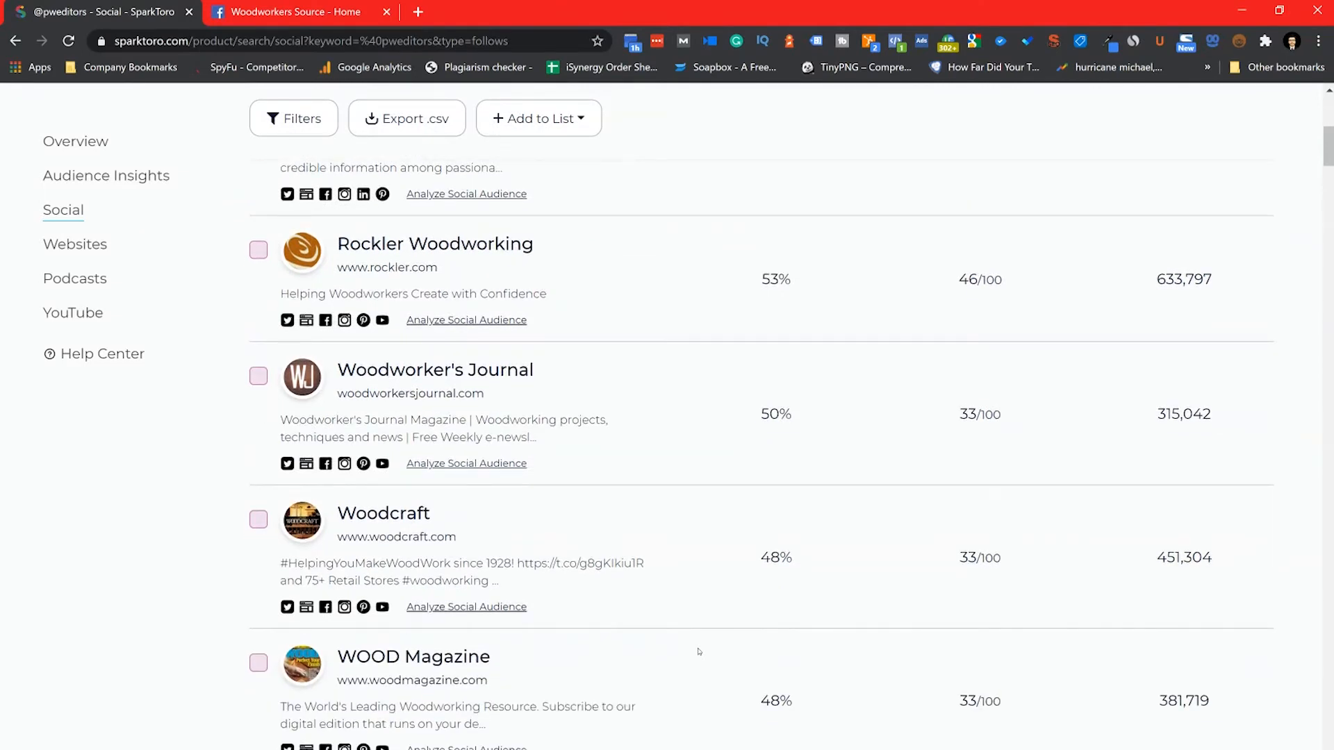
{"action": "scroll", "scroll_direction": "down", "scroll_amount": 3}
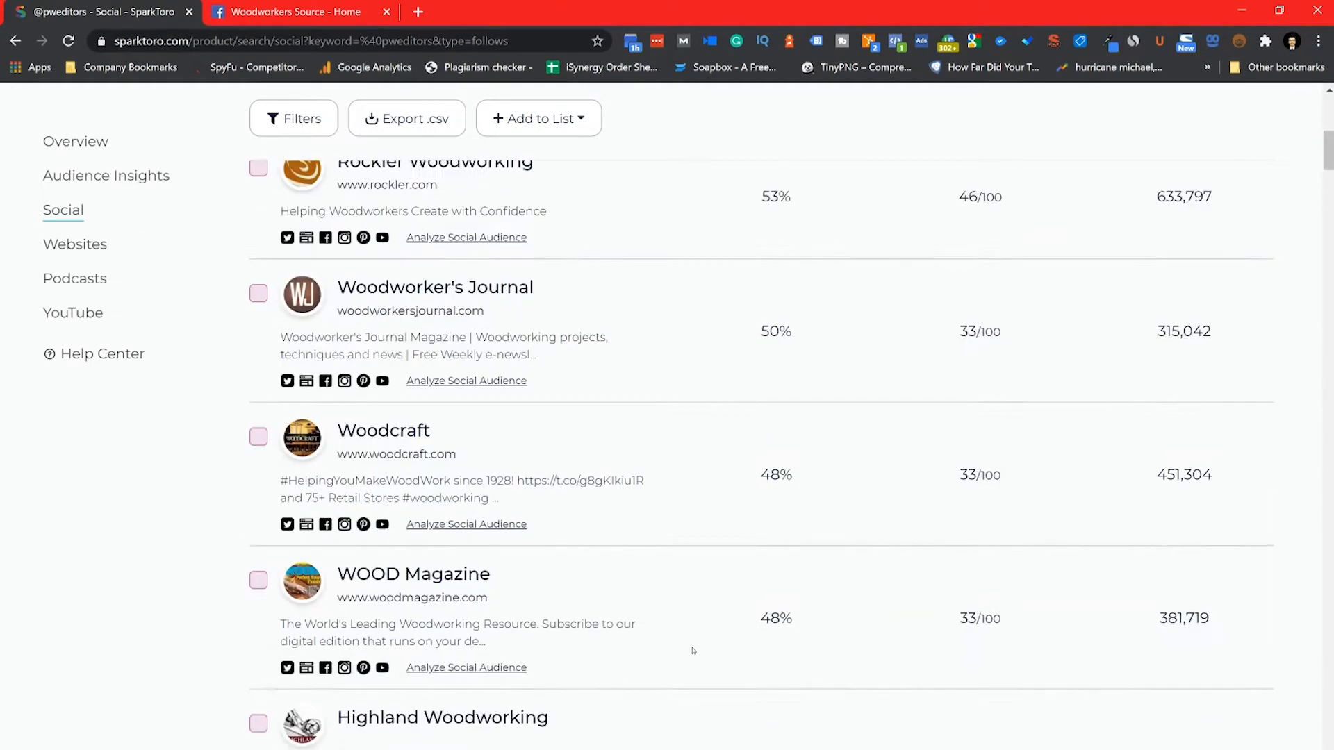
{"action": "scroll", "scroll_direction": "down", "scroll_amount": 3}
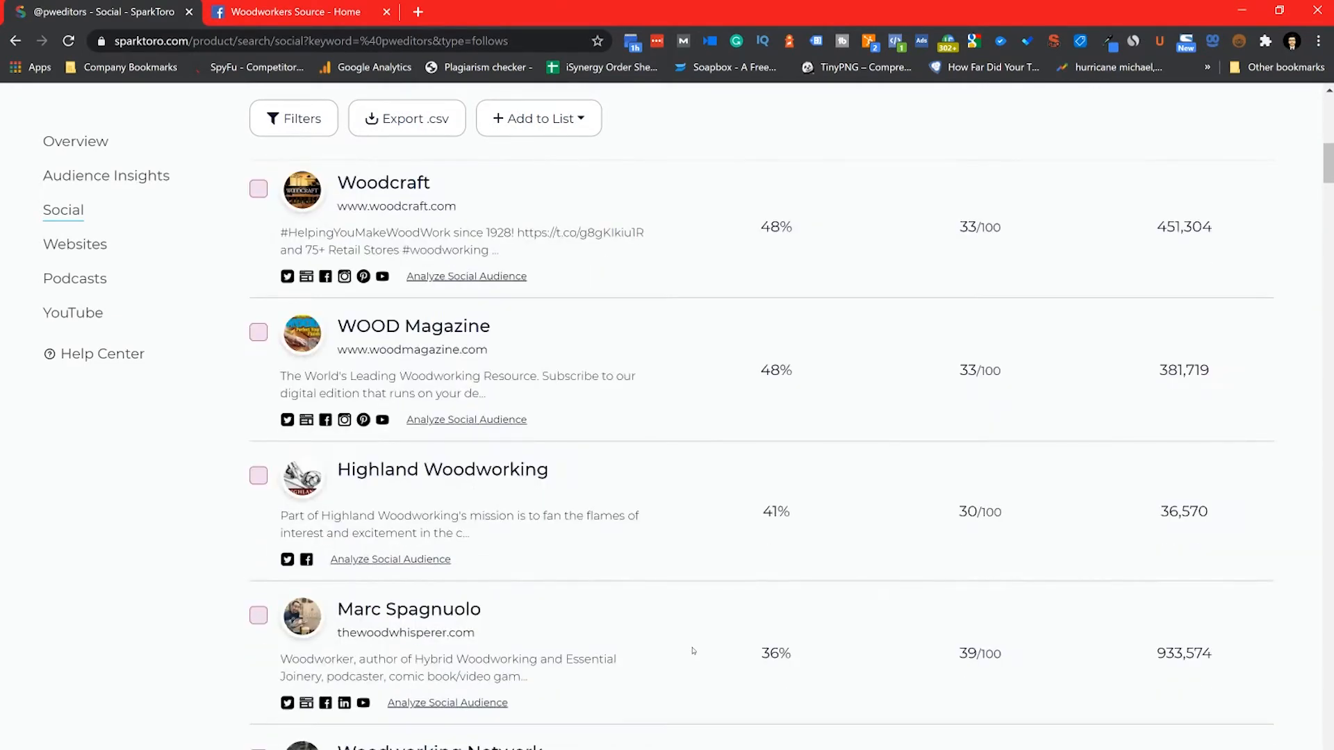
{"action": "scroll", "scroll_direction": "down", "scroll_amount": 3}
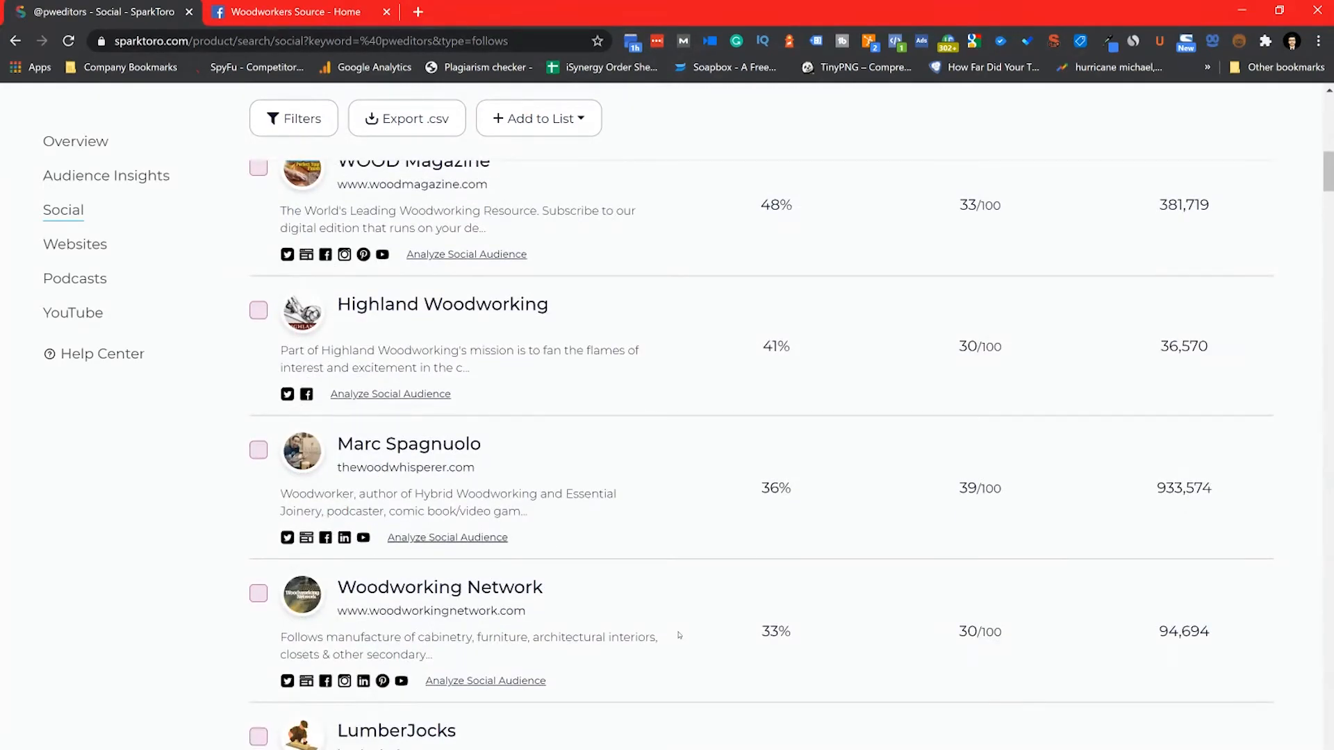
{"action": "scroll", "scroll_direction": "down", "scroll_amount": 3}
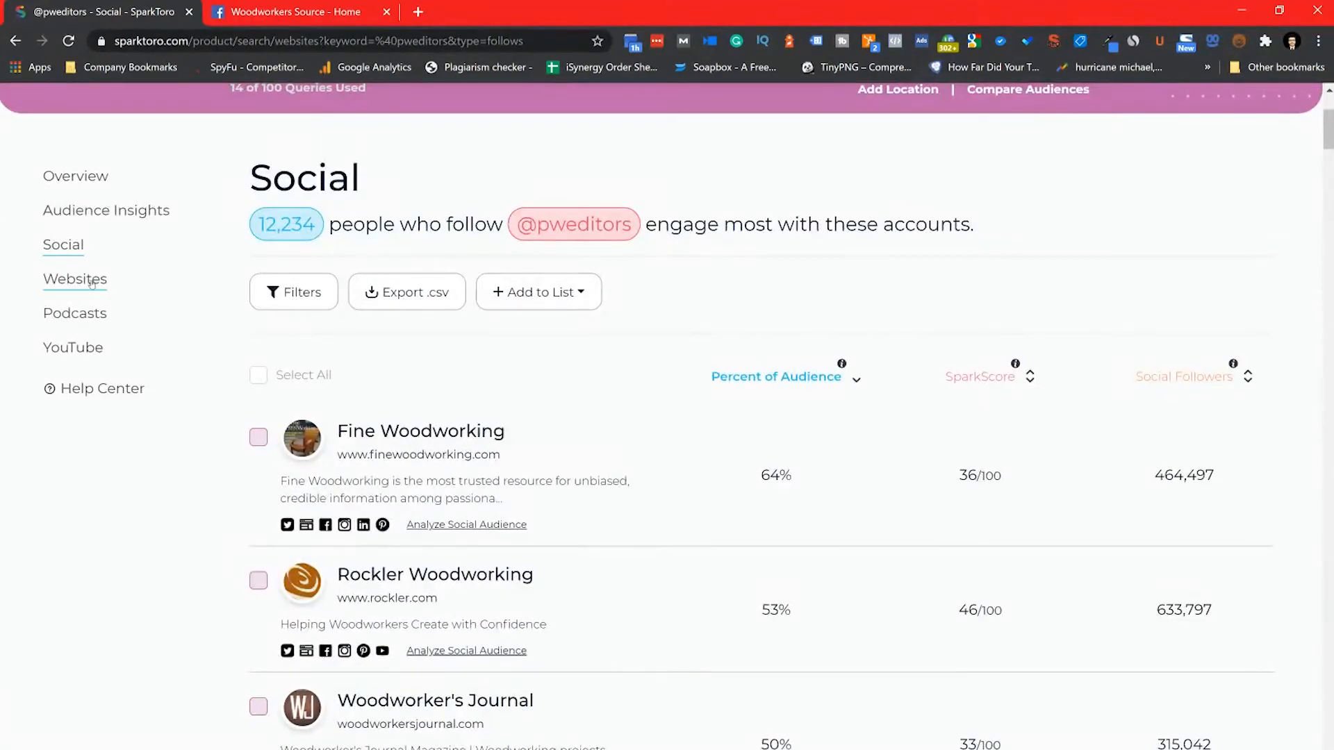
{"action": "left_click", "coordinate": [75, 280]}
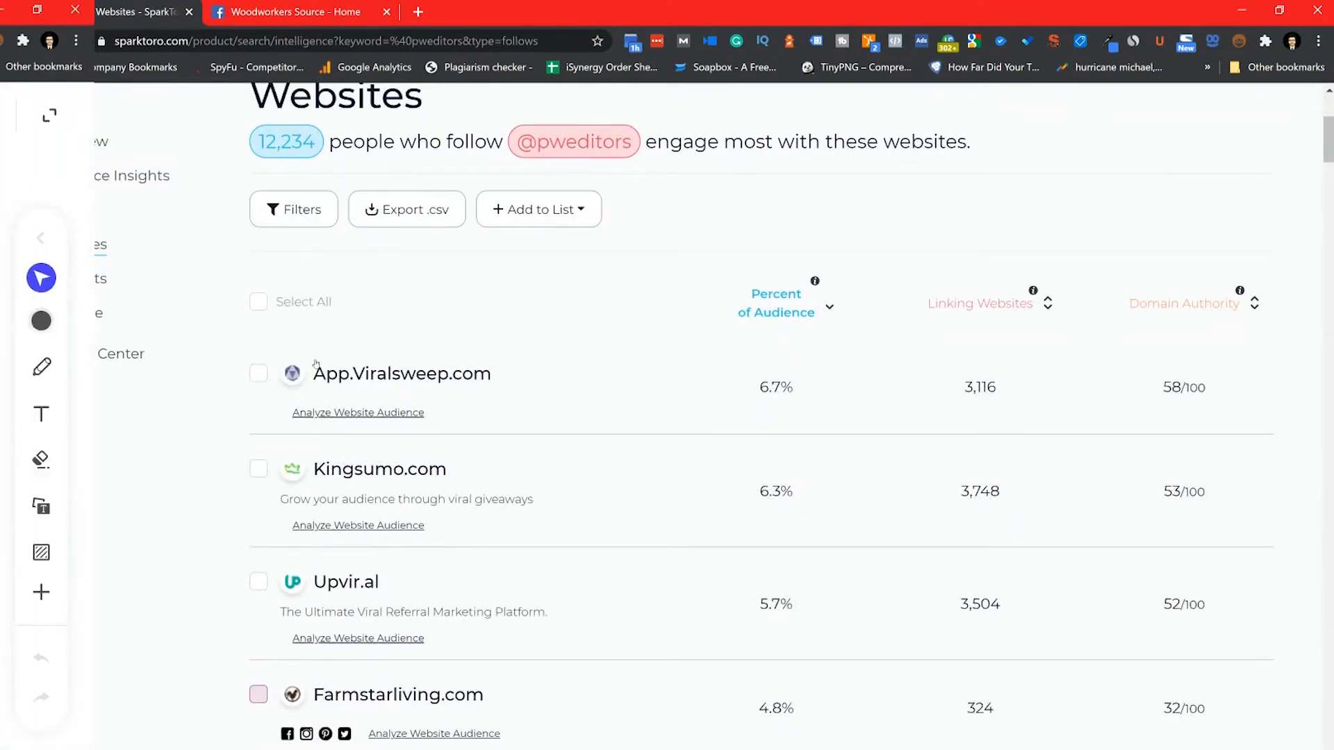
{"action": "left_click", "coordinate": [294, 11]}
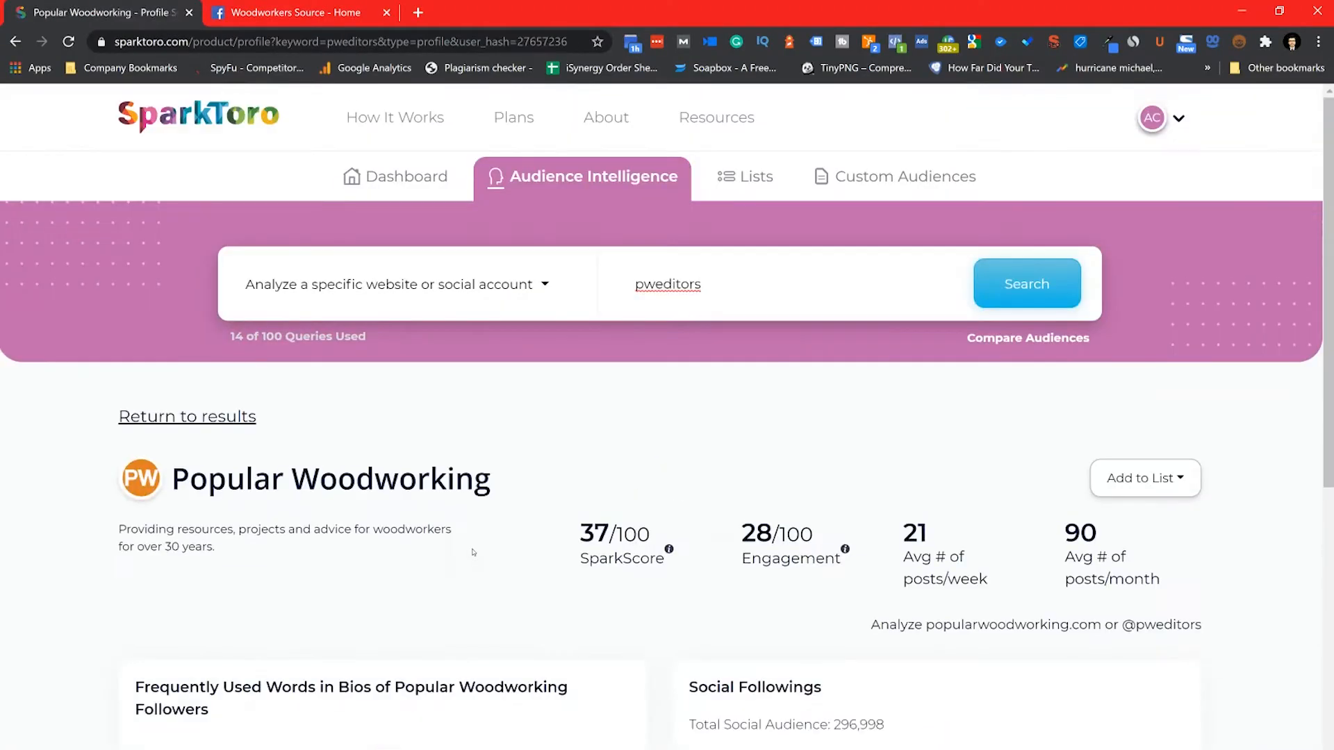
{"action": "left_click", "coordinate": [395, 284]}
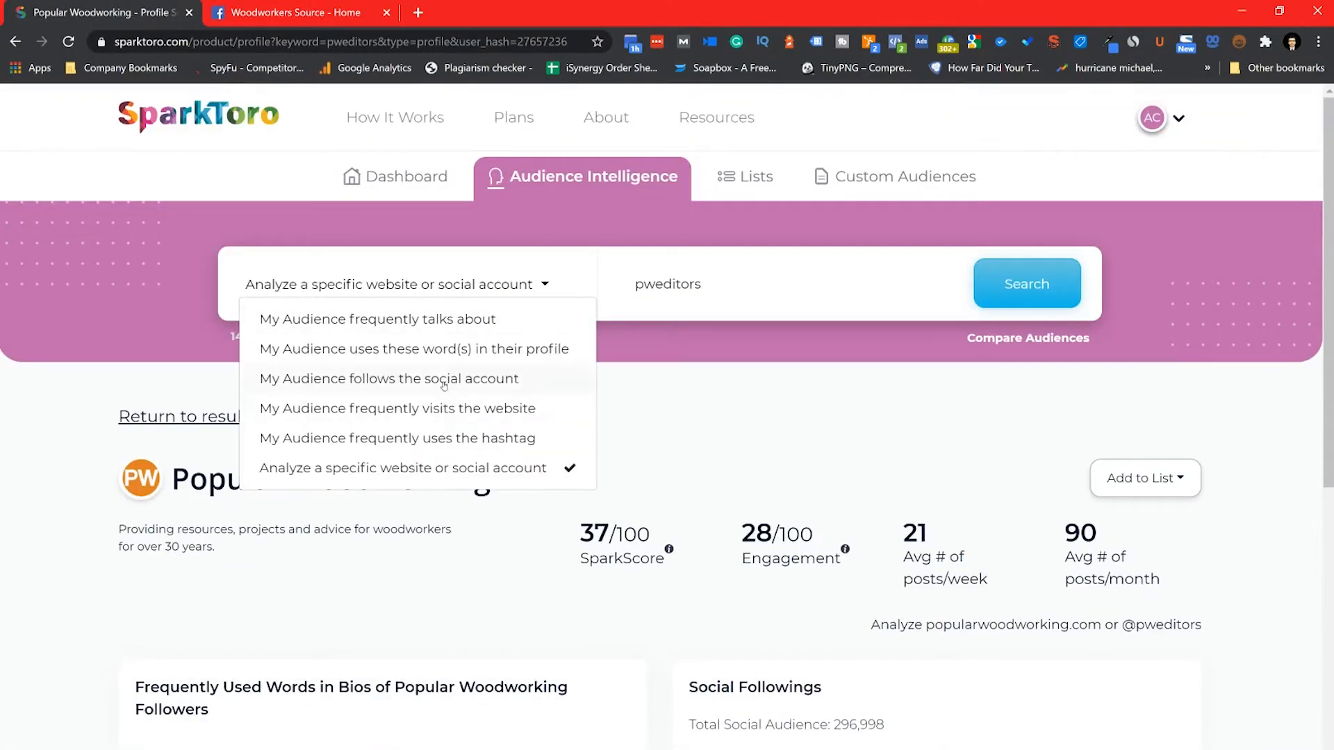
{"action": "left_click", "coordinate": [389, 378]}
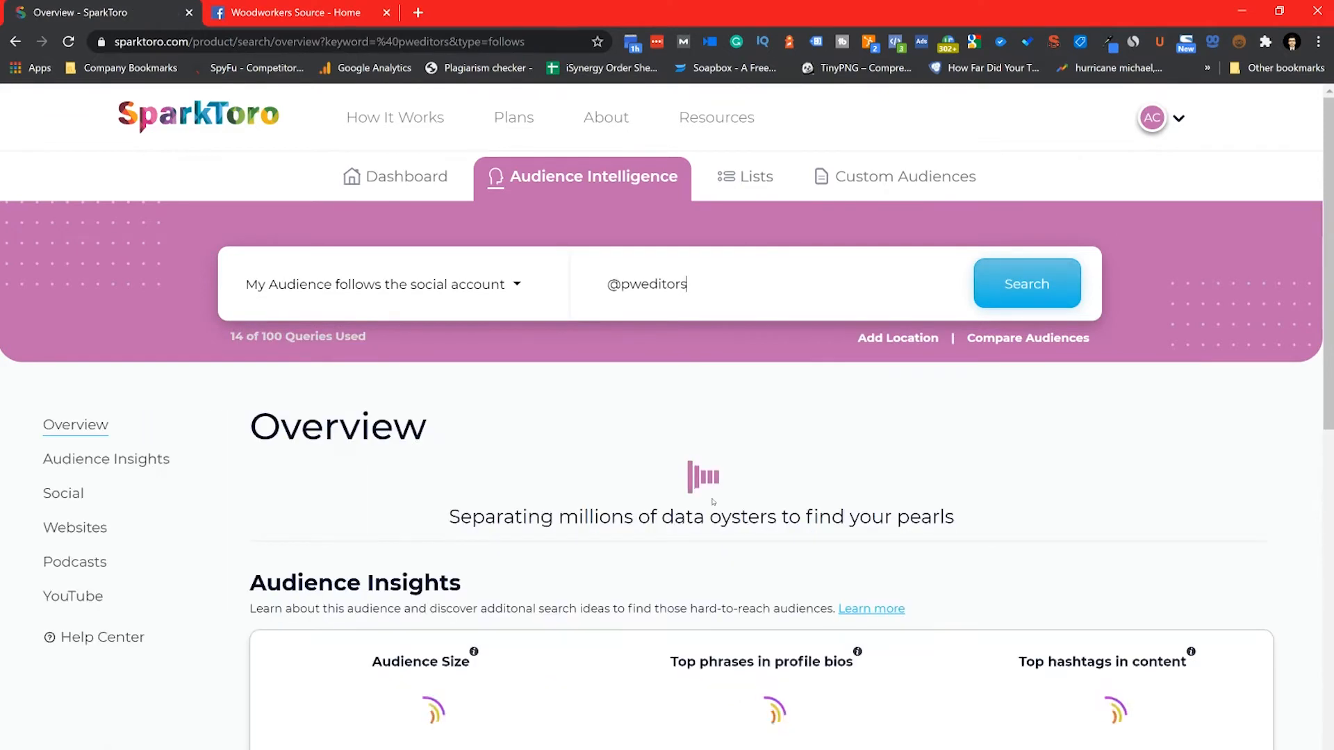
{"action": "left_click", "coordinate": [1026, 283]}
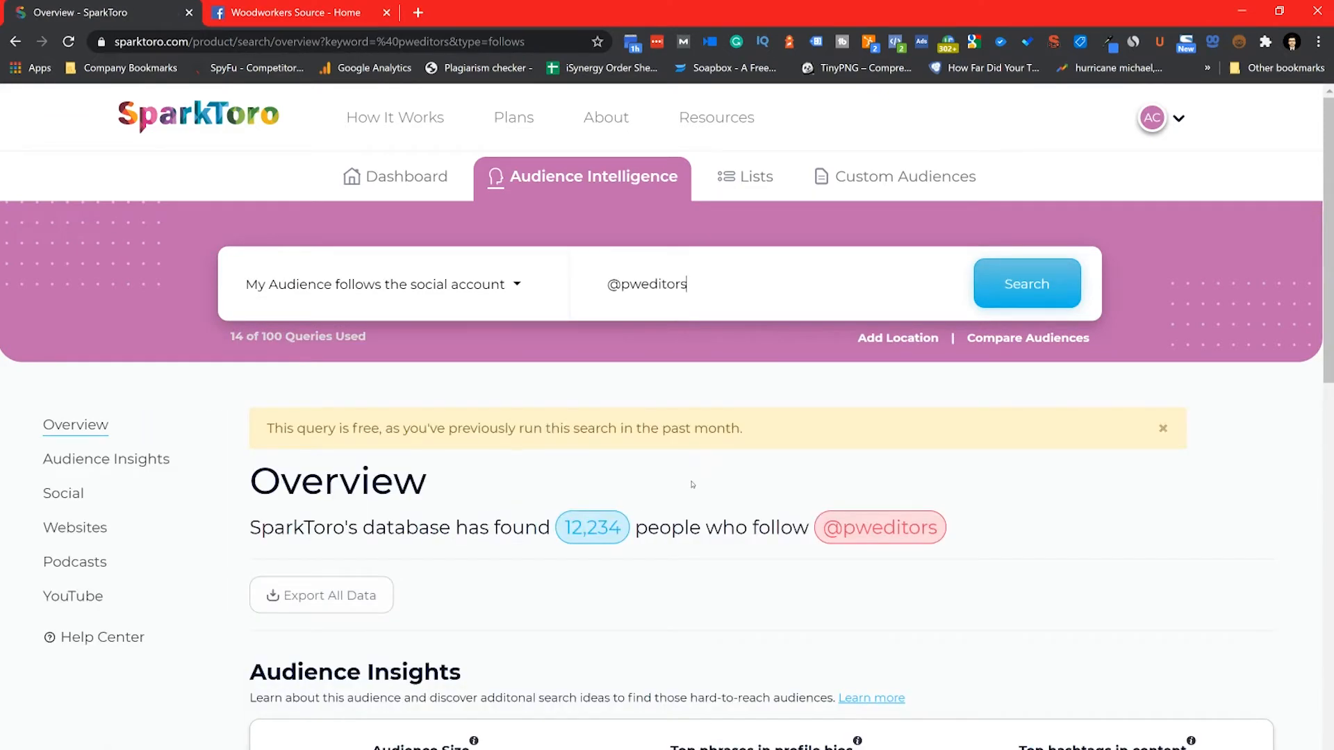
{"action": "scroll", "scroll_direction": "down", "scroll_amount": 3}
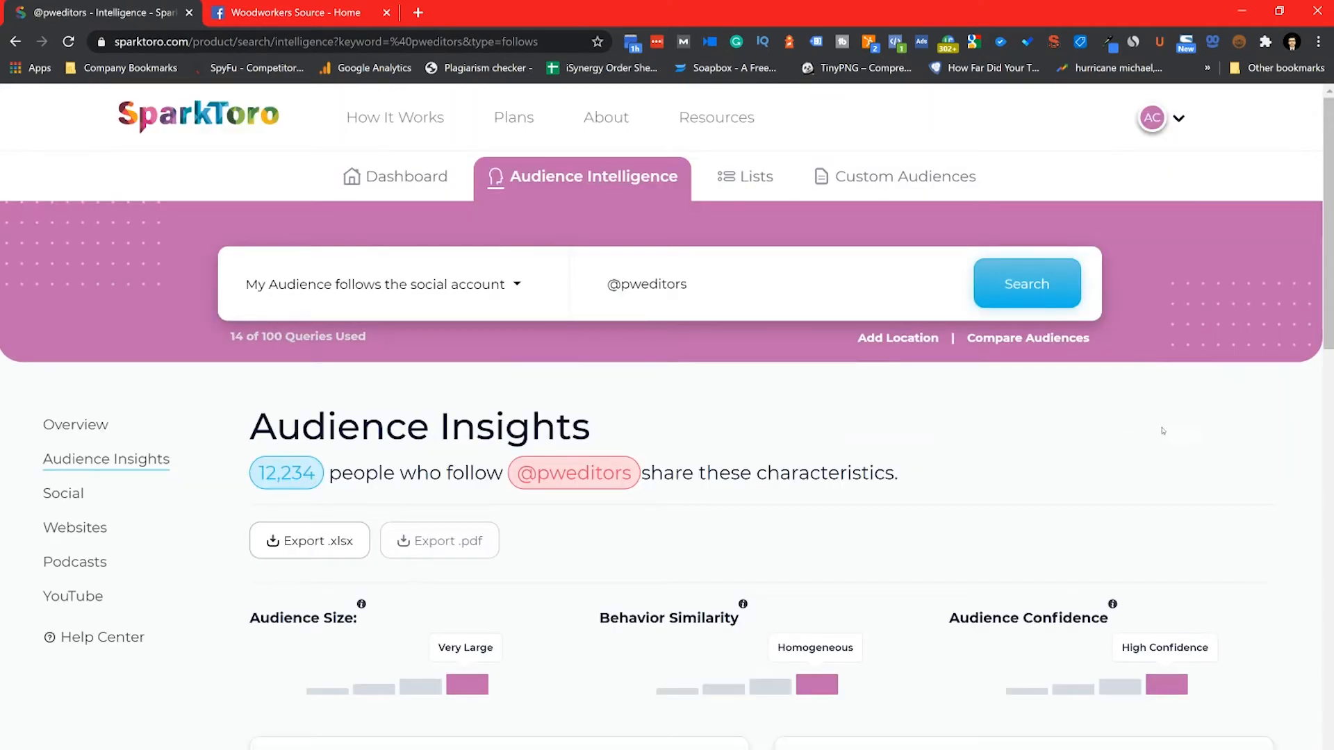
{"action": "scroll", "scroll_direction": "down", "scroll_amount": 3}
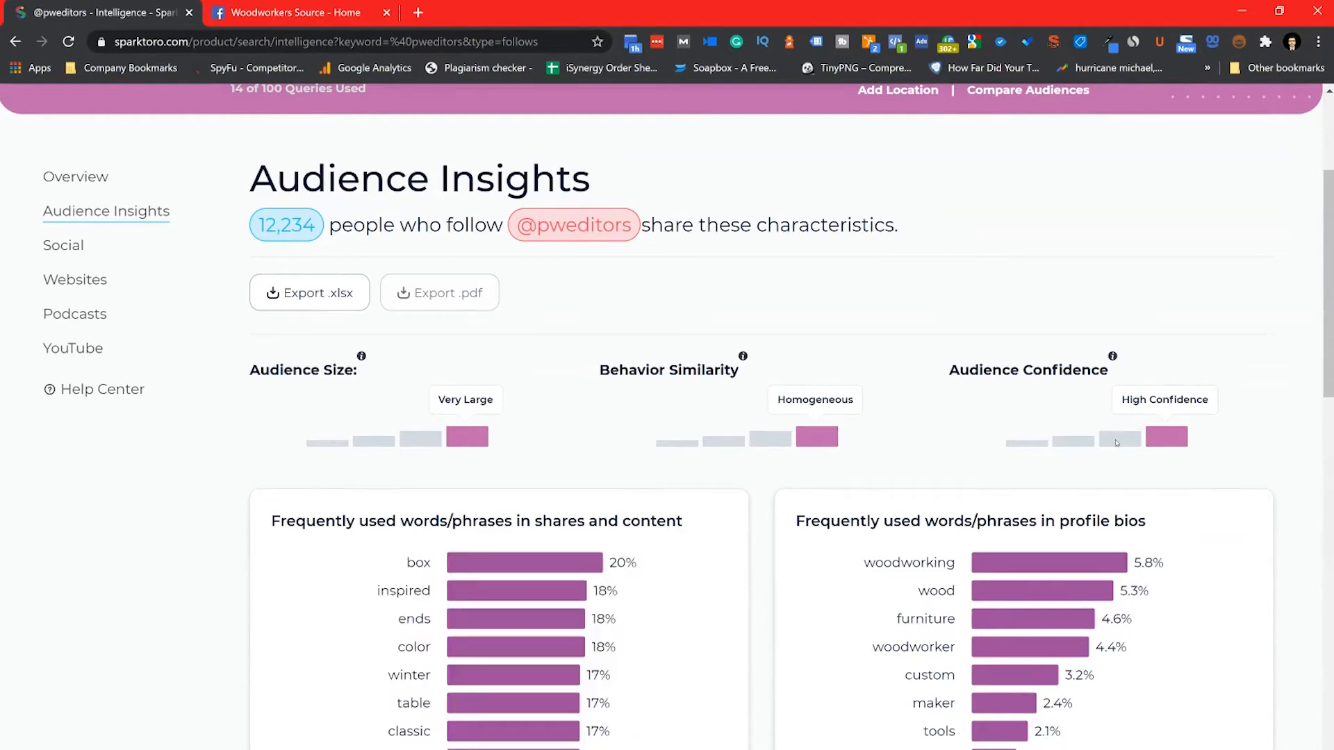
{"action": "left_click", "coordinate": [286, 12]}
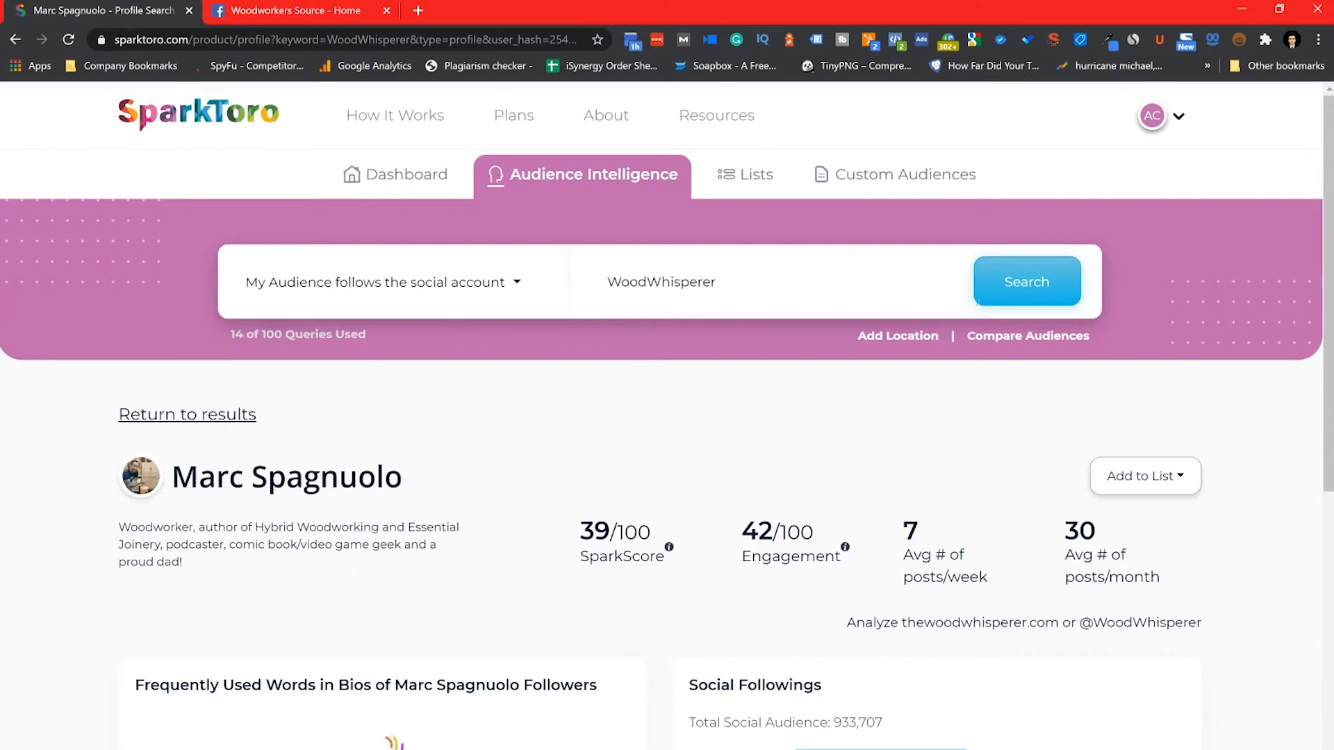
Run the follows-social-account search for the WoodWhisperer account.
{"action": "left_click", "coordinate": [294, 14]}
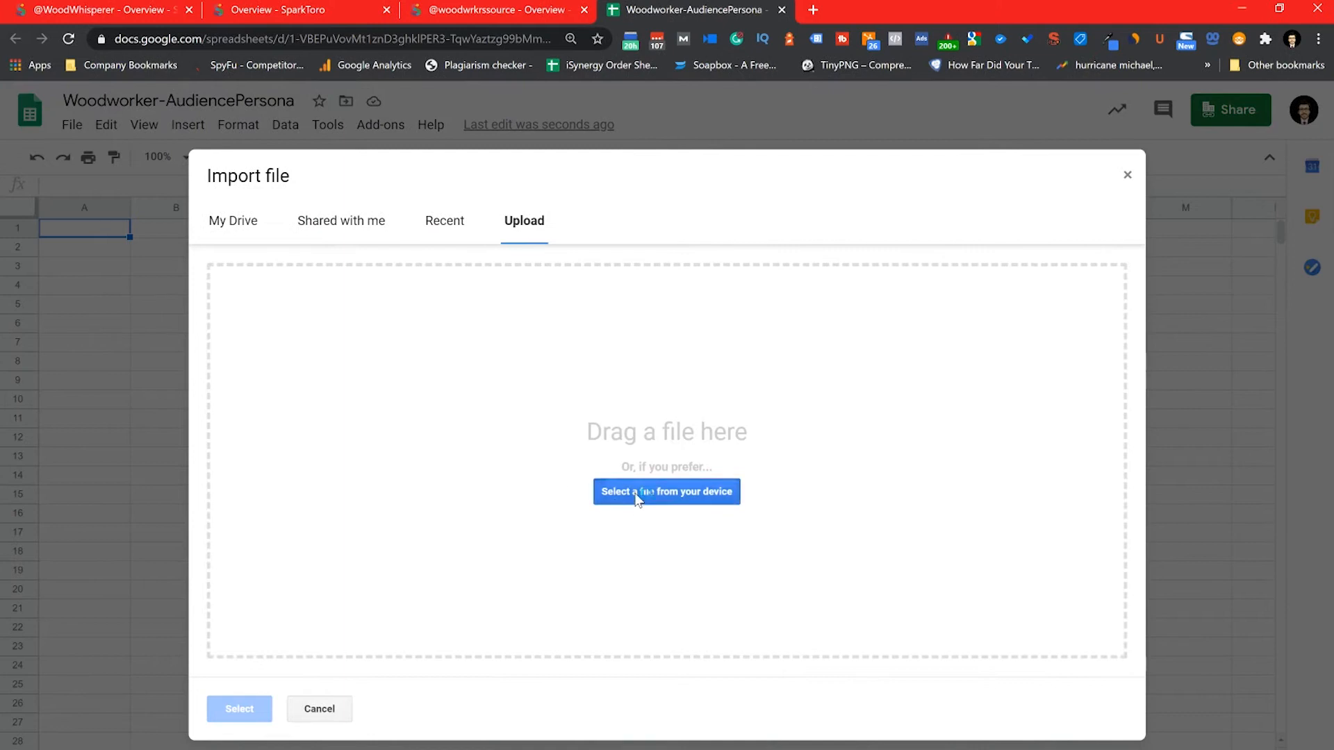
Choose a file from the Downloads folder to import into Woodworker-AudiencePersona.
{"action": "left_click", "coordinate": [665, 491]}
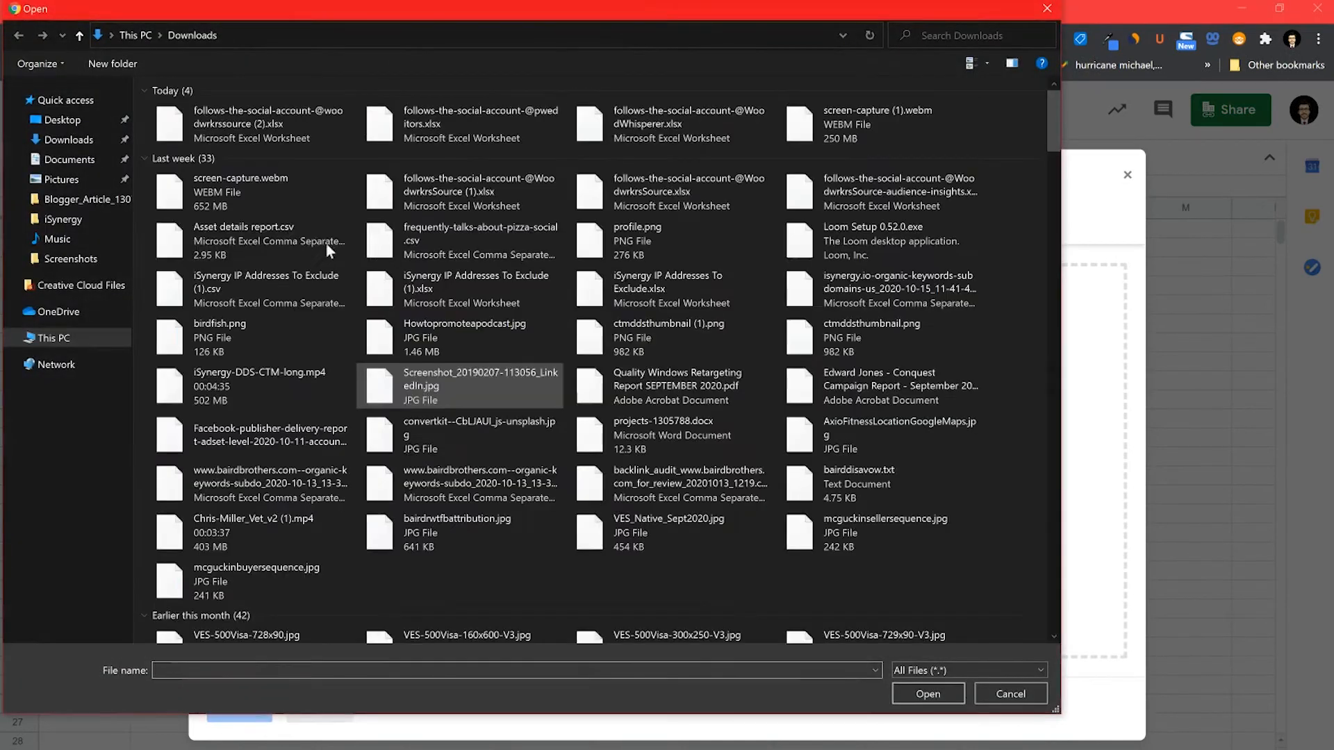
{"action": "left_click", "coordinate": [673, 123]}
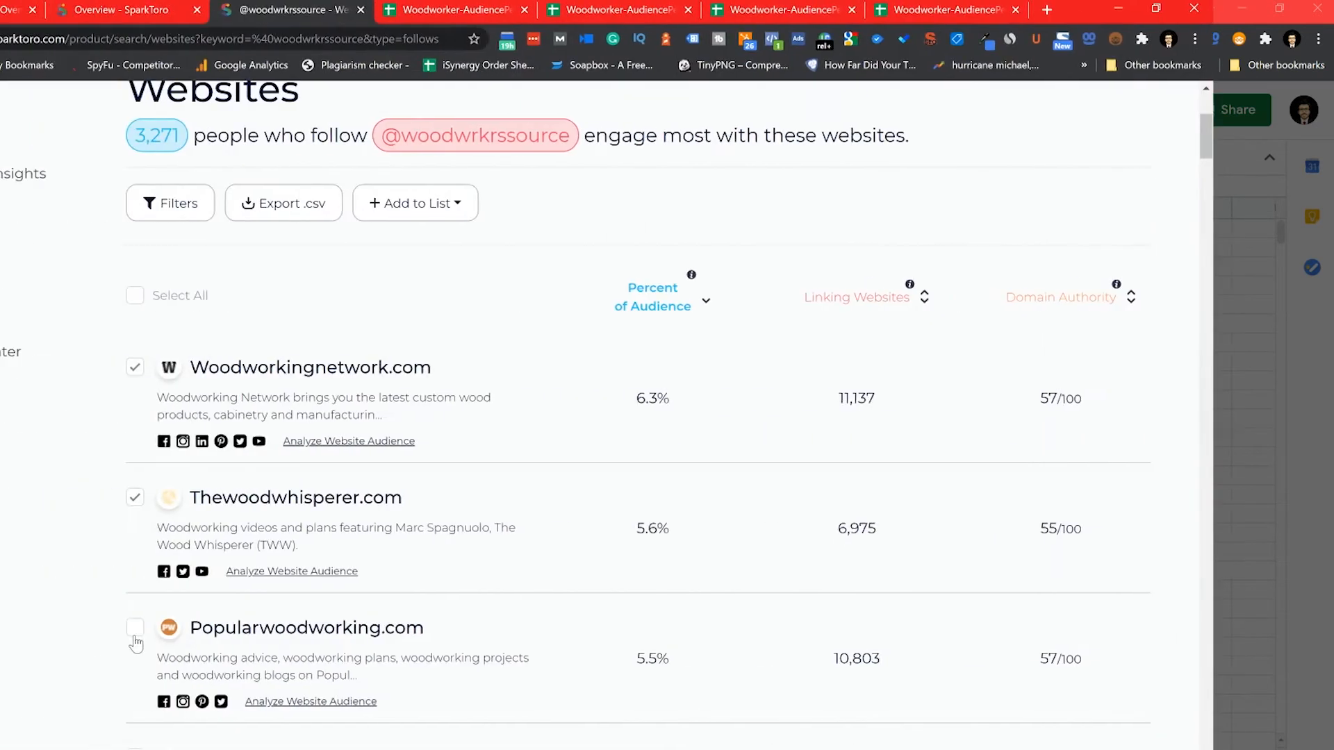
Tick the leading websites from Woodworkingnetwork.com down through Instructables.com.
{"action": "scroll", "scroll_direction": "down", "scroll_amount": 3}
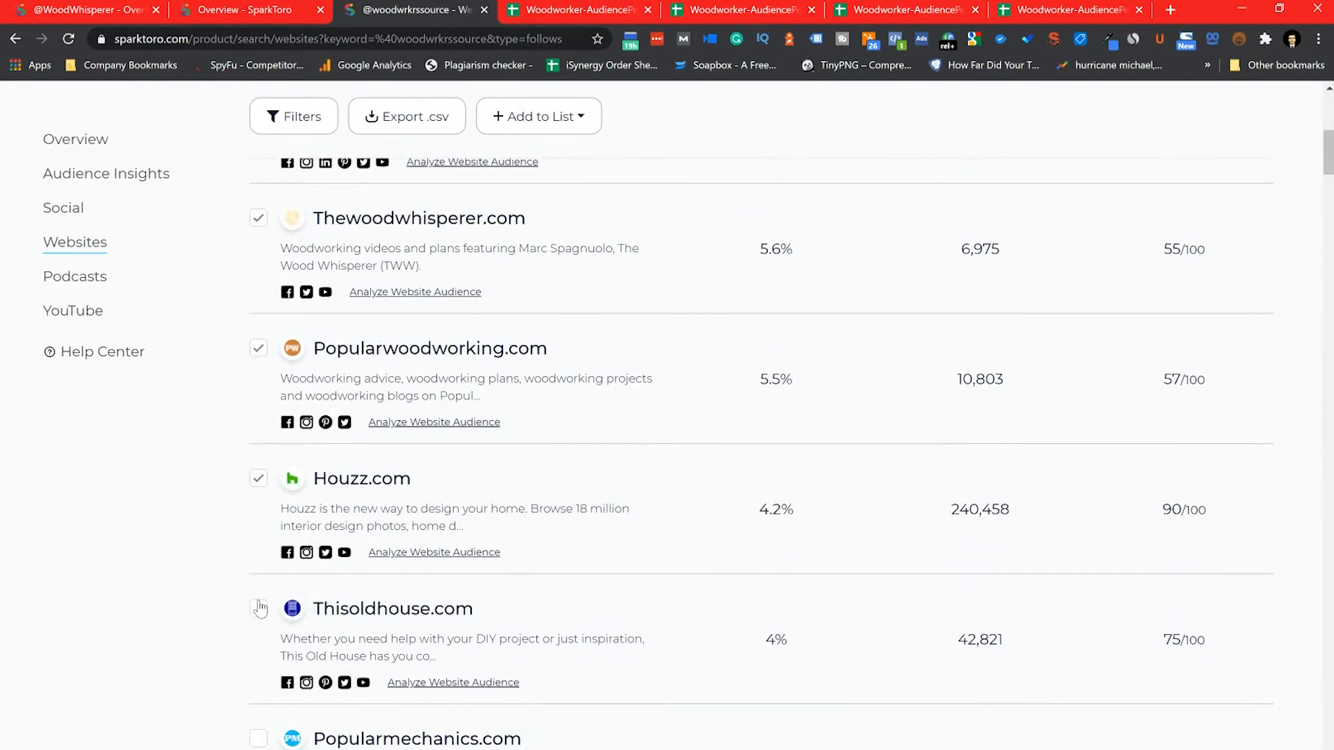
{"action": "scroll", "scroll_direction": "down", "scroll_amount": 3}
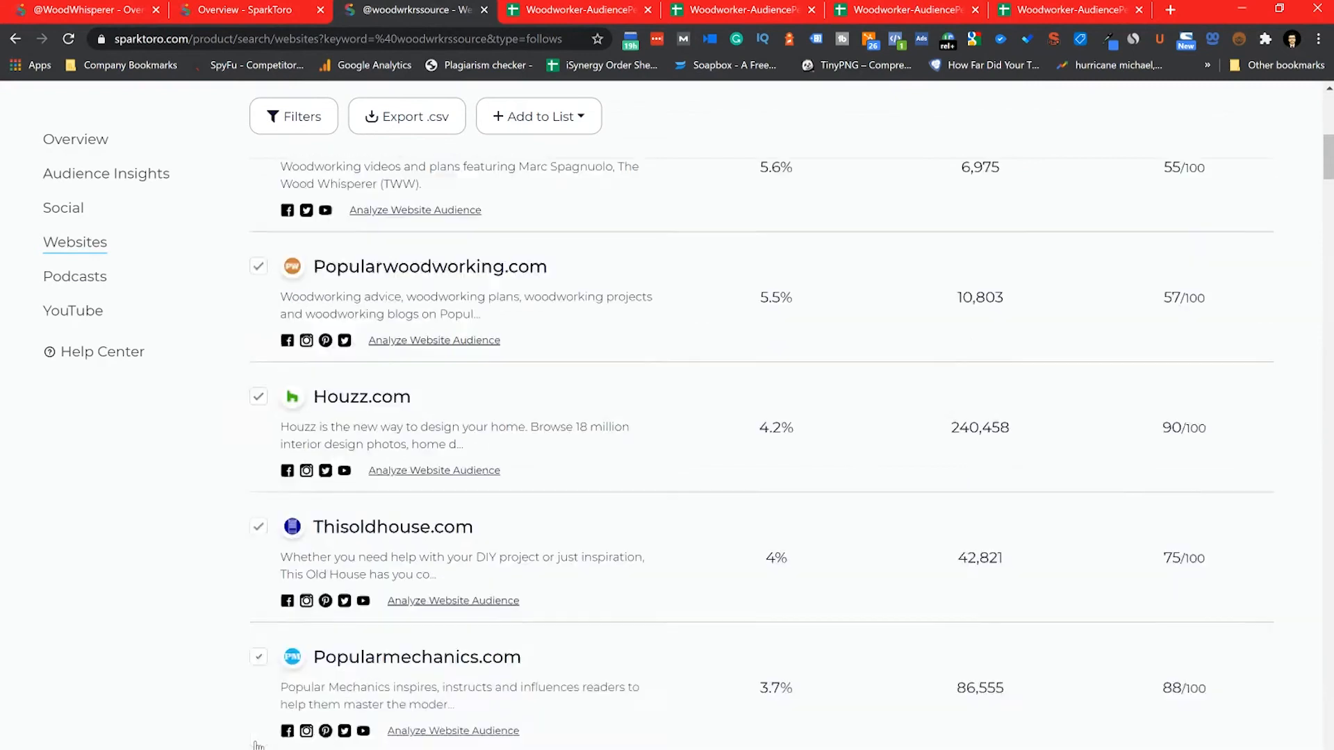
{"action": "scroll", "scroll_direction": "down", "scroll_amount": 3}
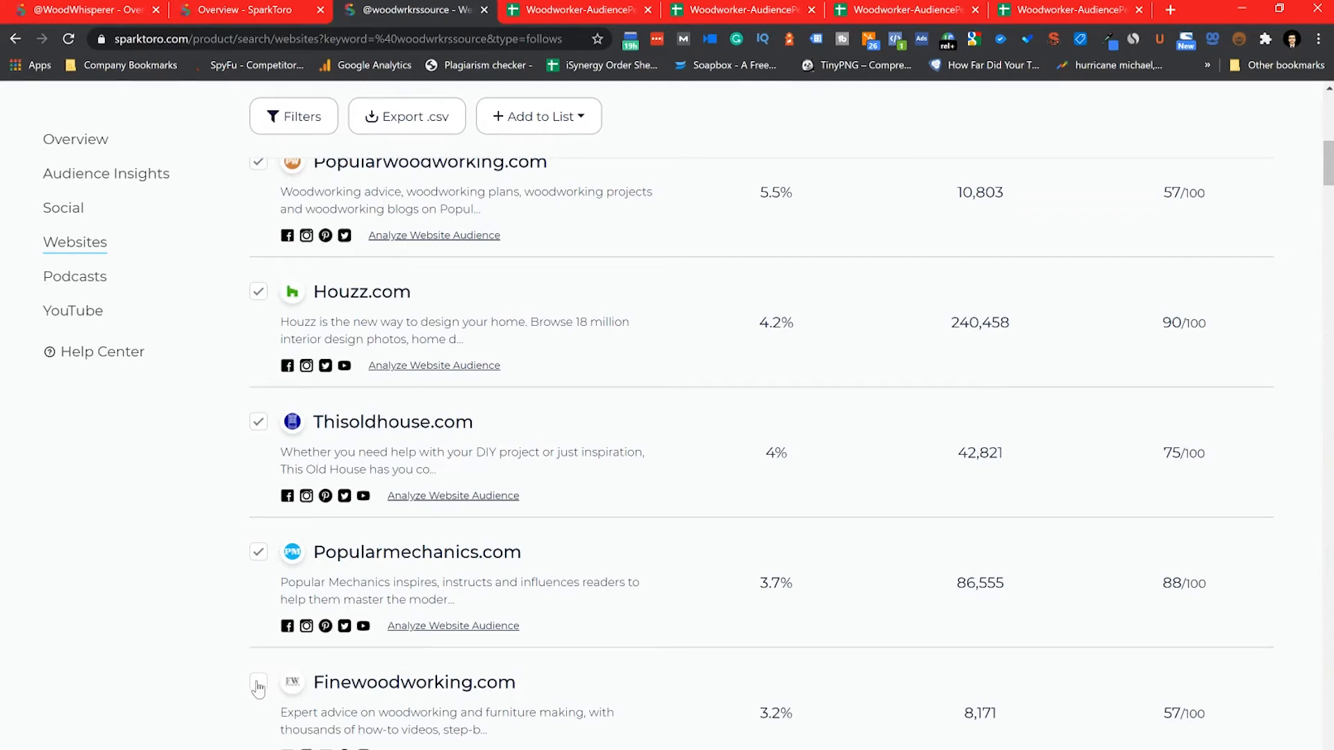
{"action": "scroll", "scroll_direction": "down", "scroll_amount": 3}
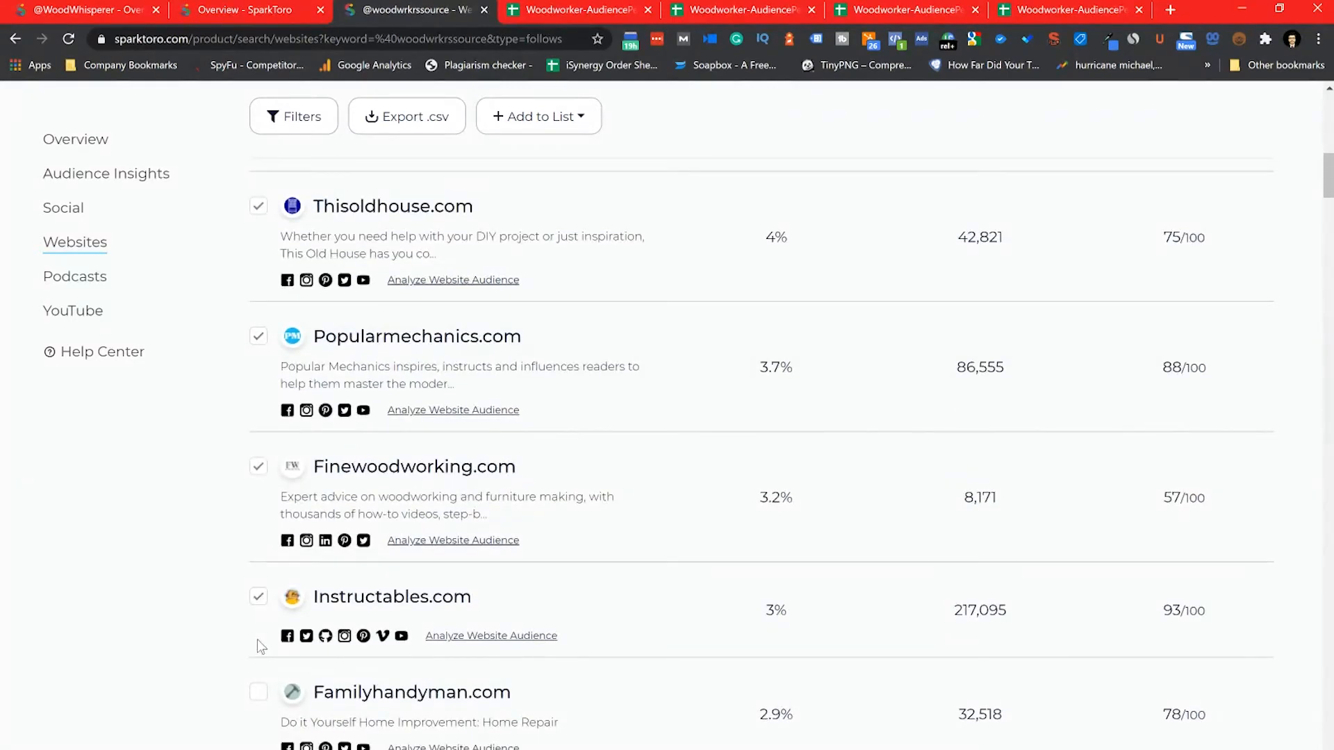
{"action": "left_click", "coordinate": [258, 692]}
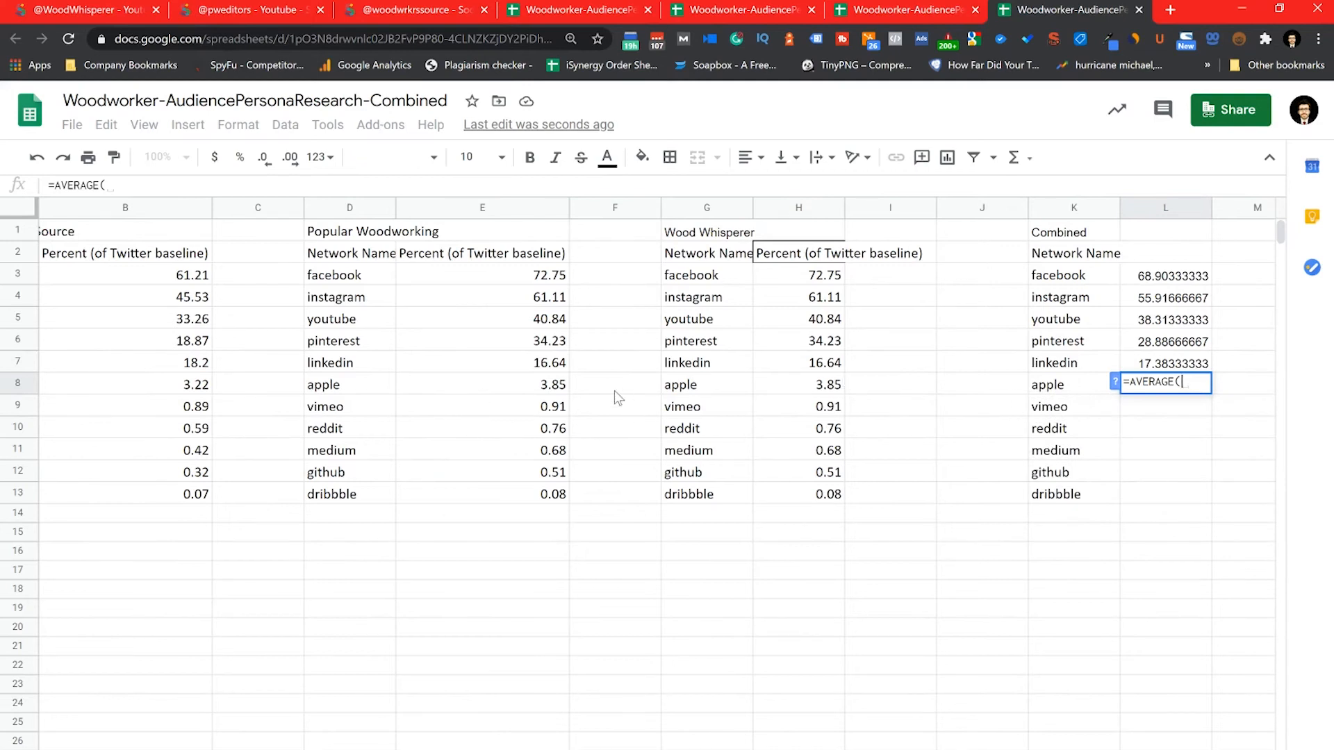
Average the apple percentages from B8, E8 and H8 into the Combined column (3.64).
{"action": "left_click", "coordinate": [192, 384]}
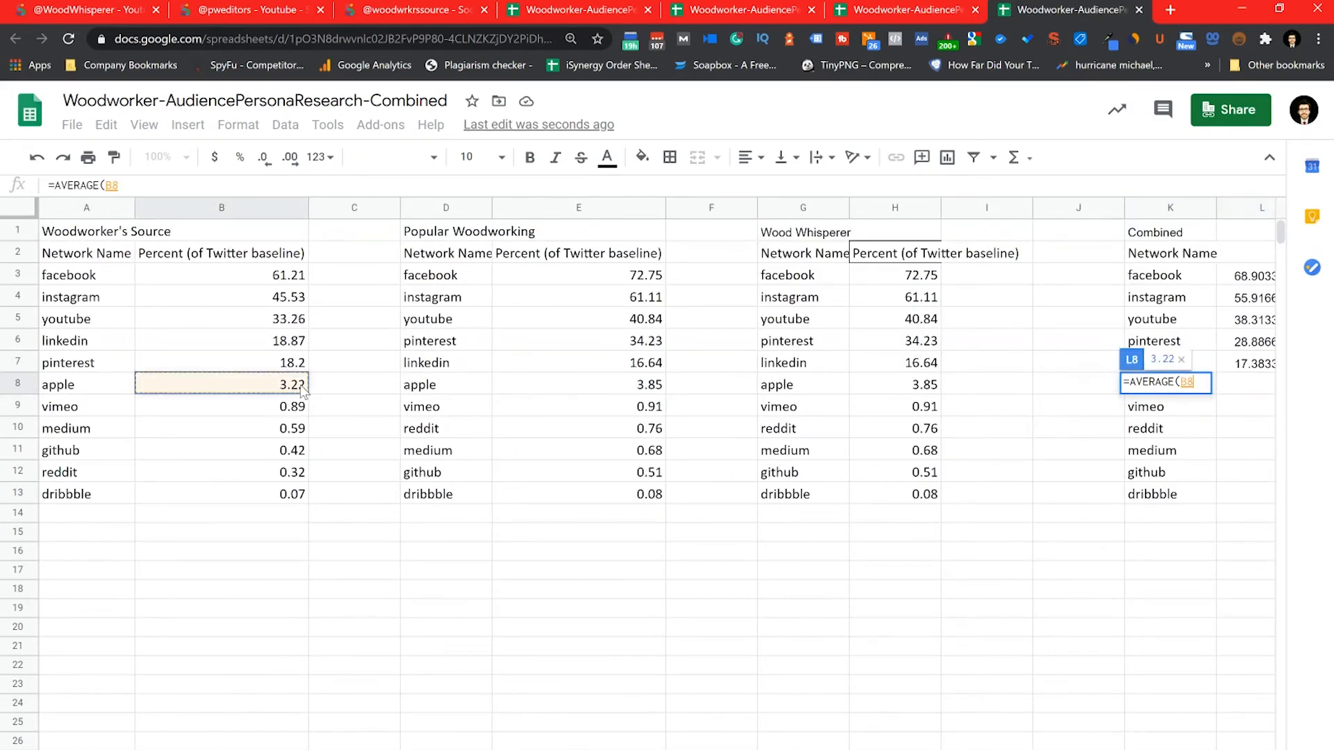
{"action": "type", "text": ","}
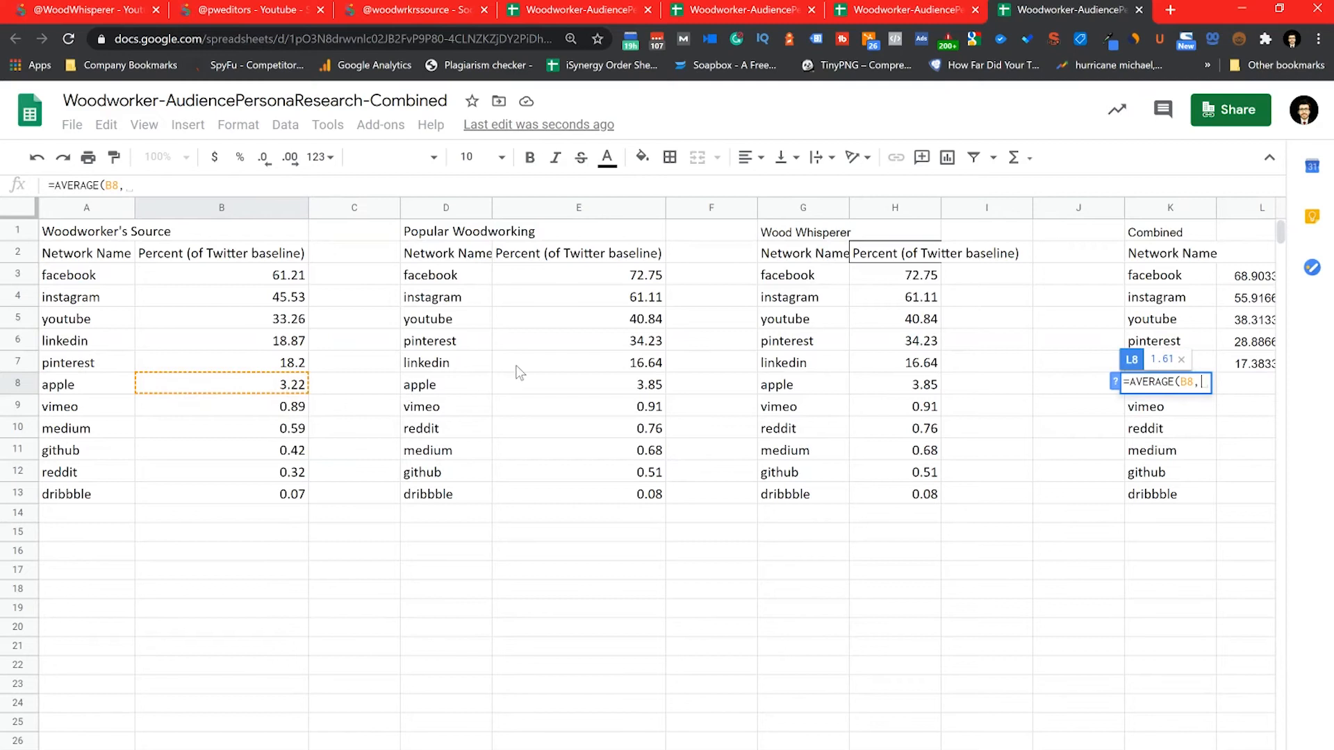
{"action": "left_click", "coordinate": [578, 362]}
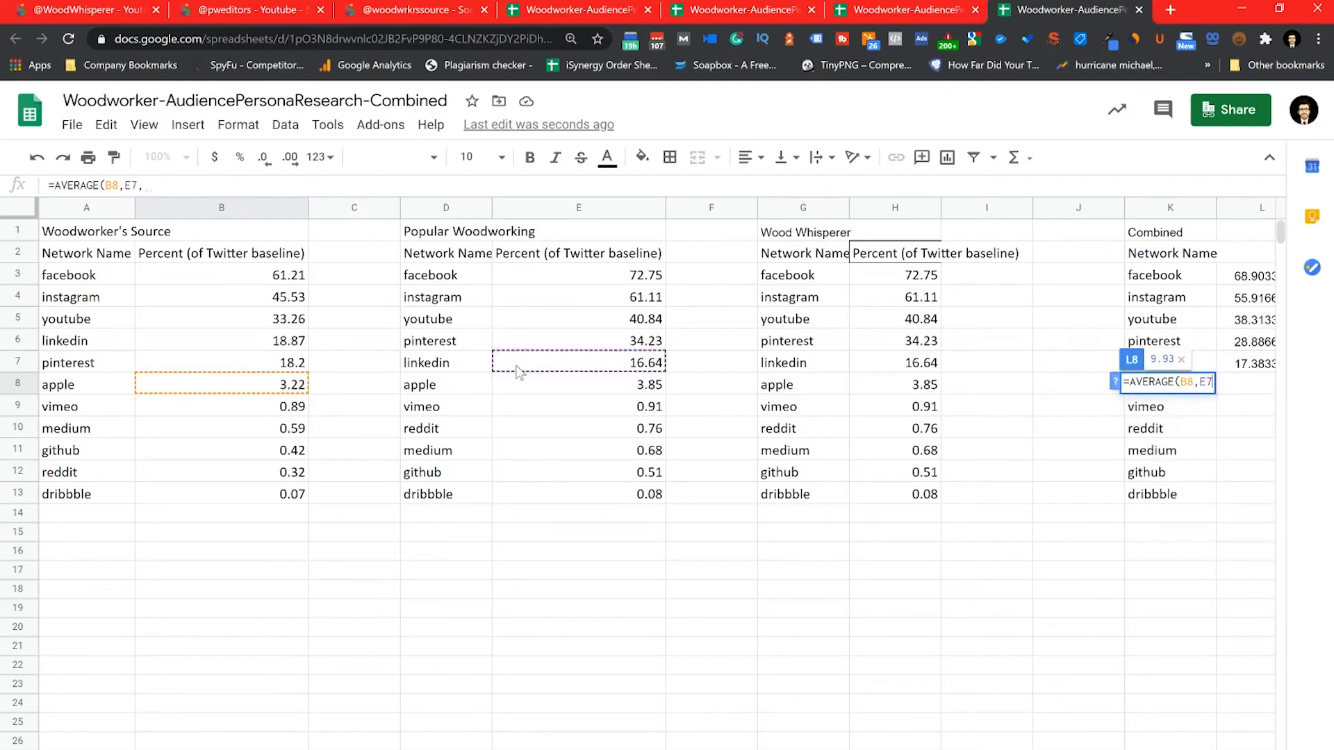
{"action": "left_click", "coordinate": [578, 385]}
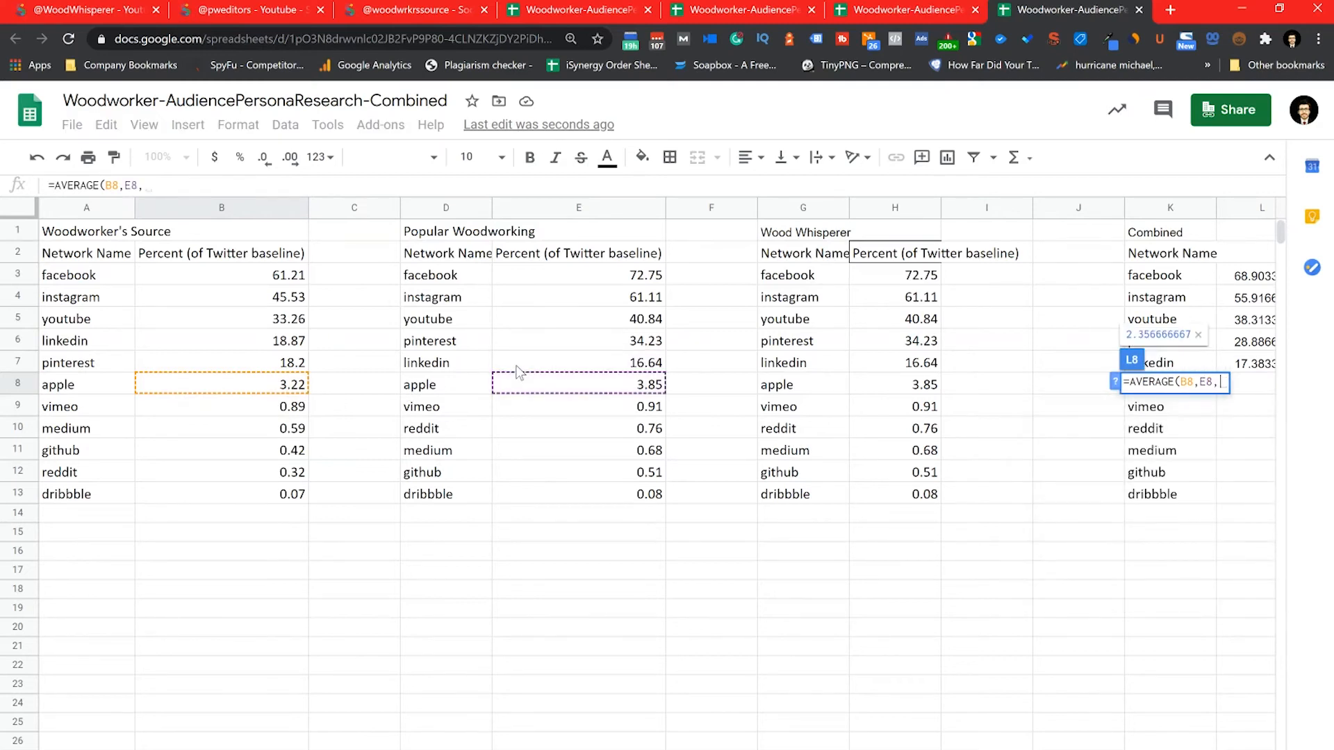
{"action": "left_click", "coordinate": [893, 385]}
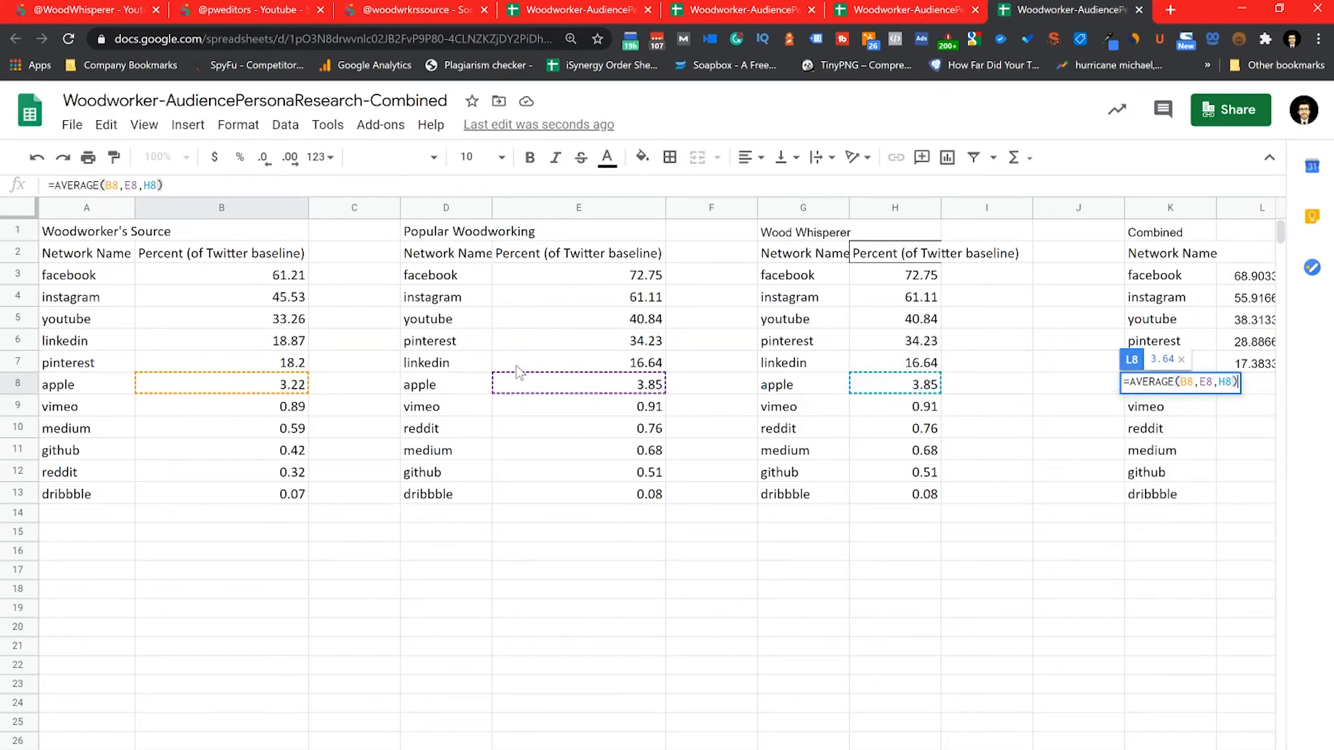
Begin the vimeo average =AVERAGE(b9,e9,h9 from the three source columns.
{"action": "type", "text": "=ave"}
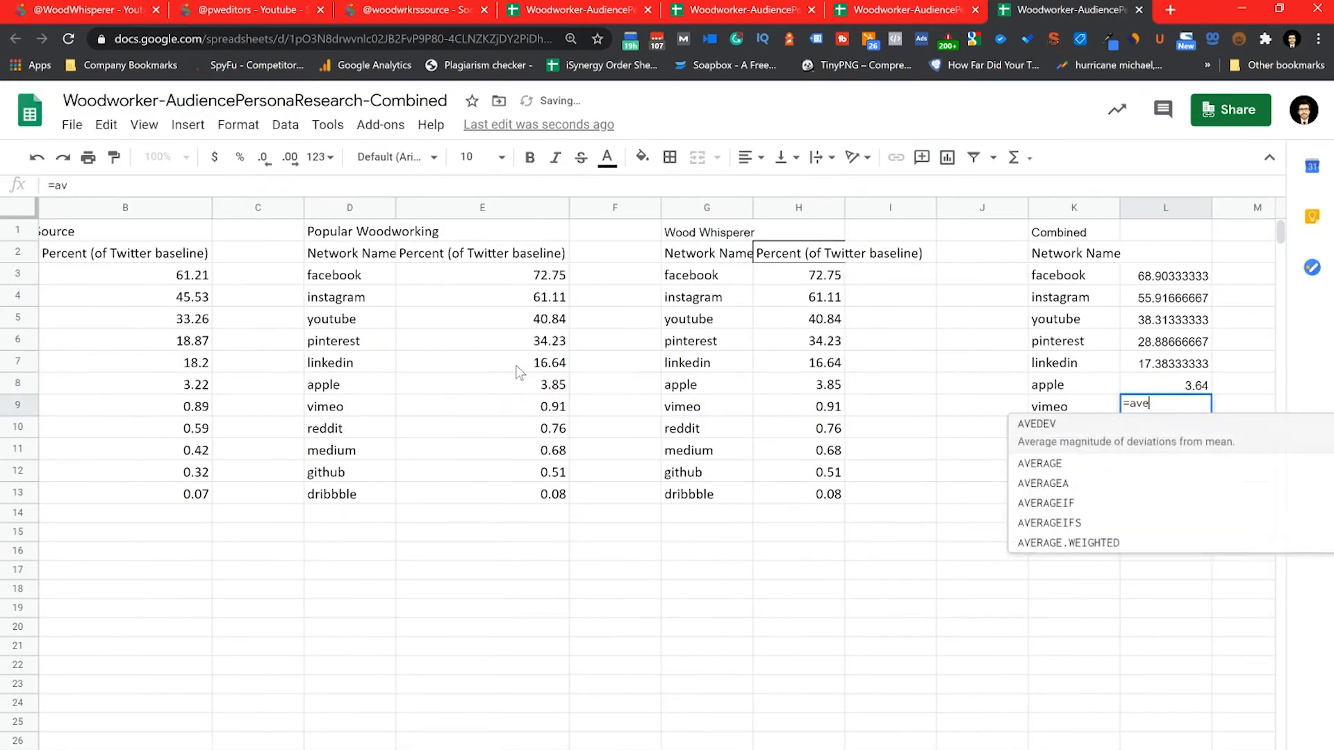
{"action": "type", "text": "r"}
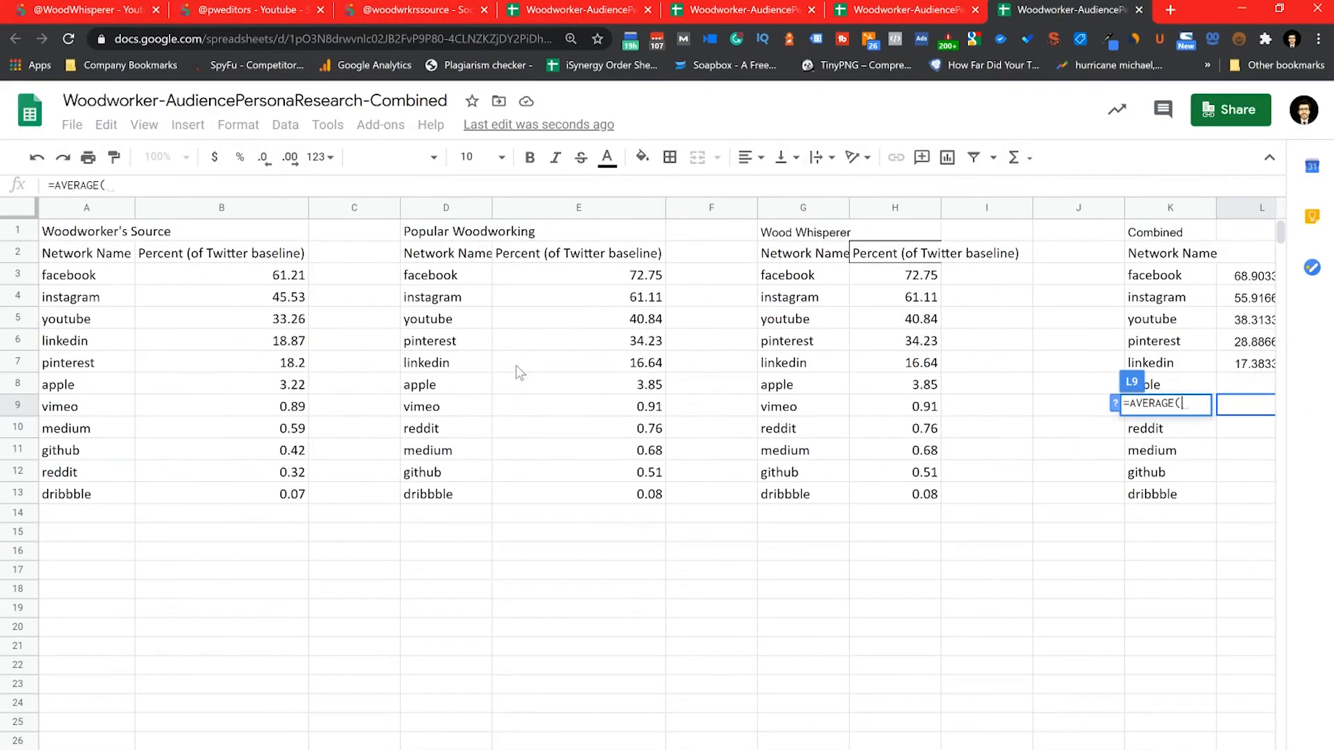
{"action": "type", "text": "b9,"}
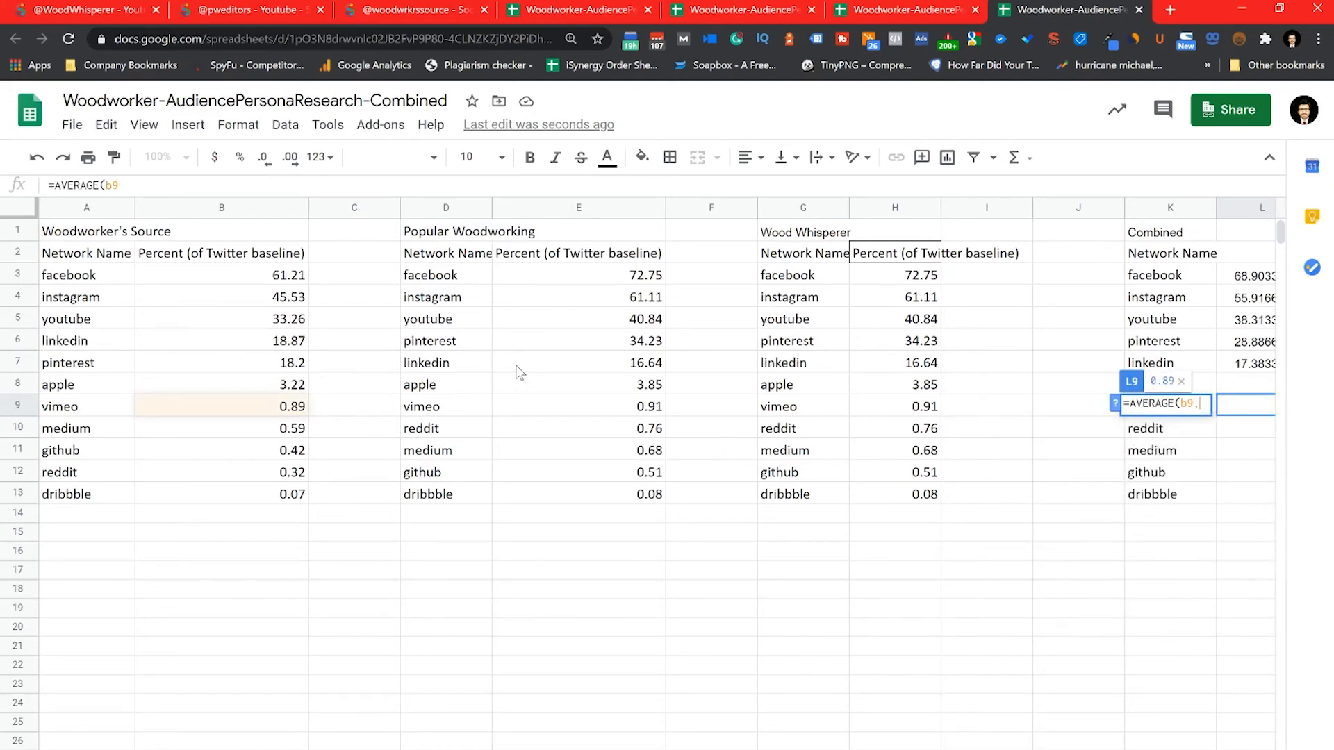
{"action": "left_click", "coordinate": [578, 406]}
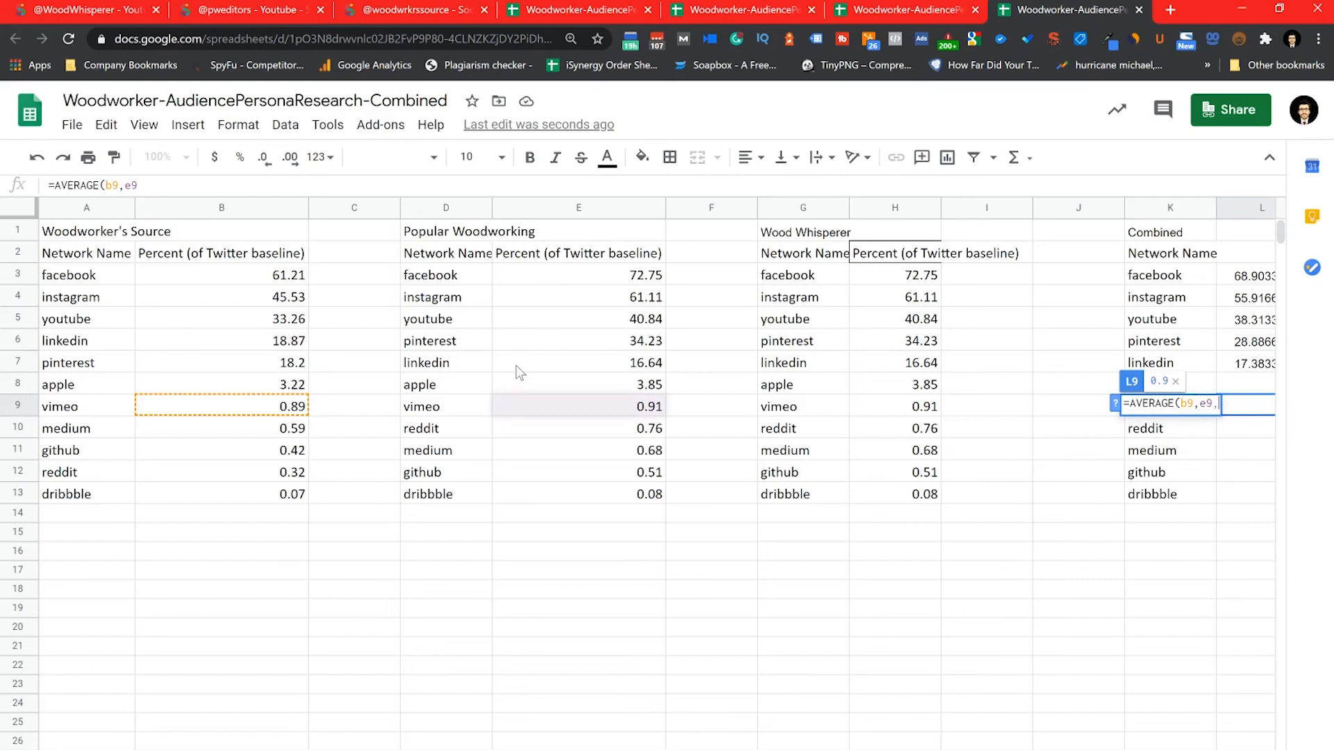
{"action": "left_click", "coordinate": [894, 406]}
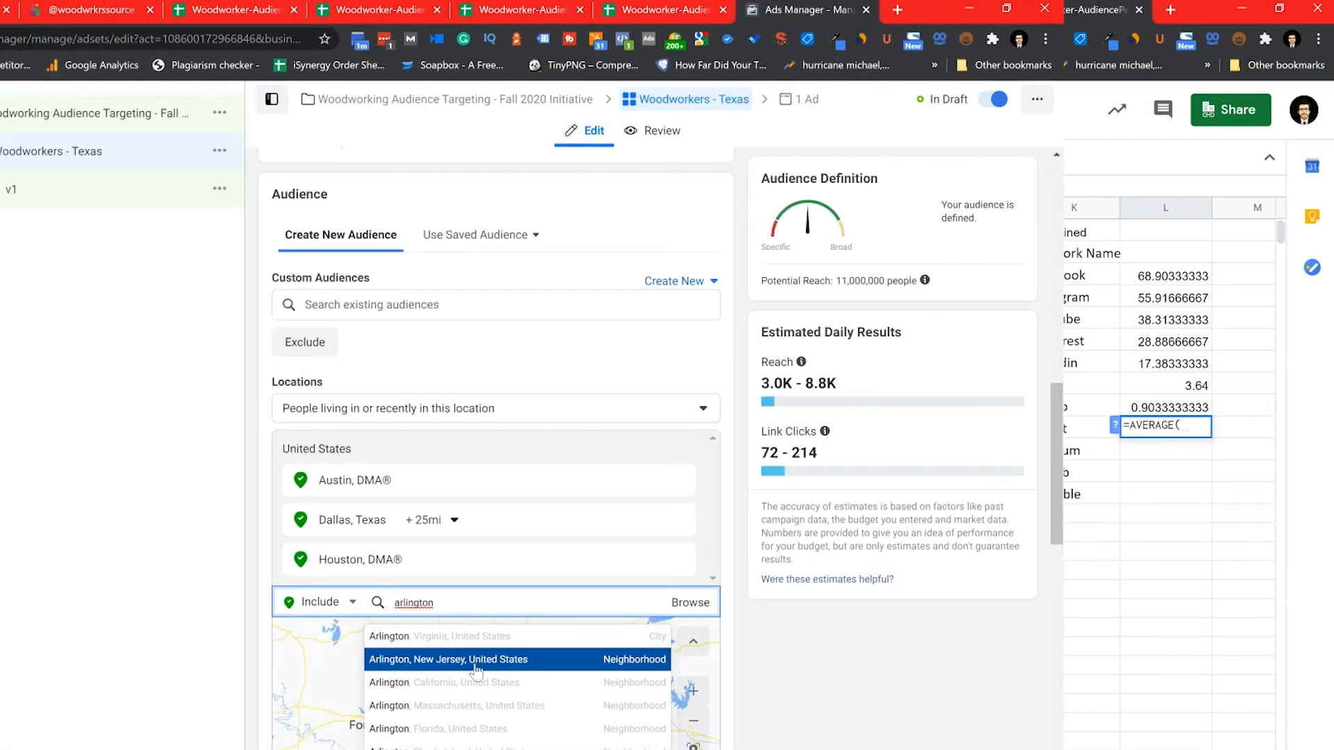
Add Arlington, Texas to the audience locations.
{"action": "type", "text": ", tex"}
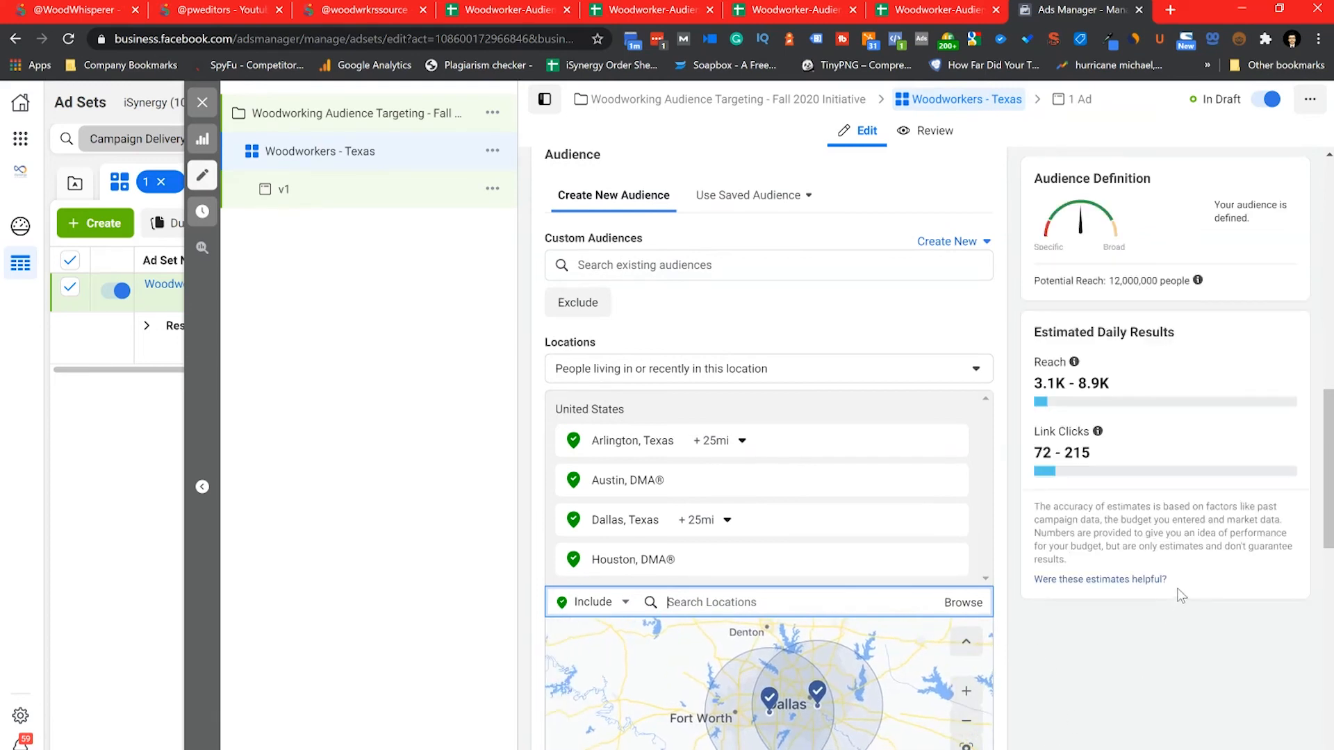
{"action": "scroll", "scroll_direction": "down", "scroll_amount": 3}
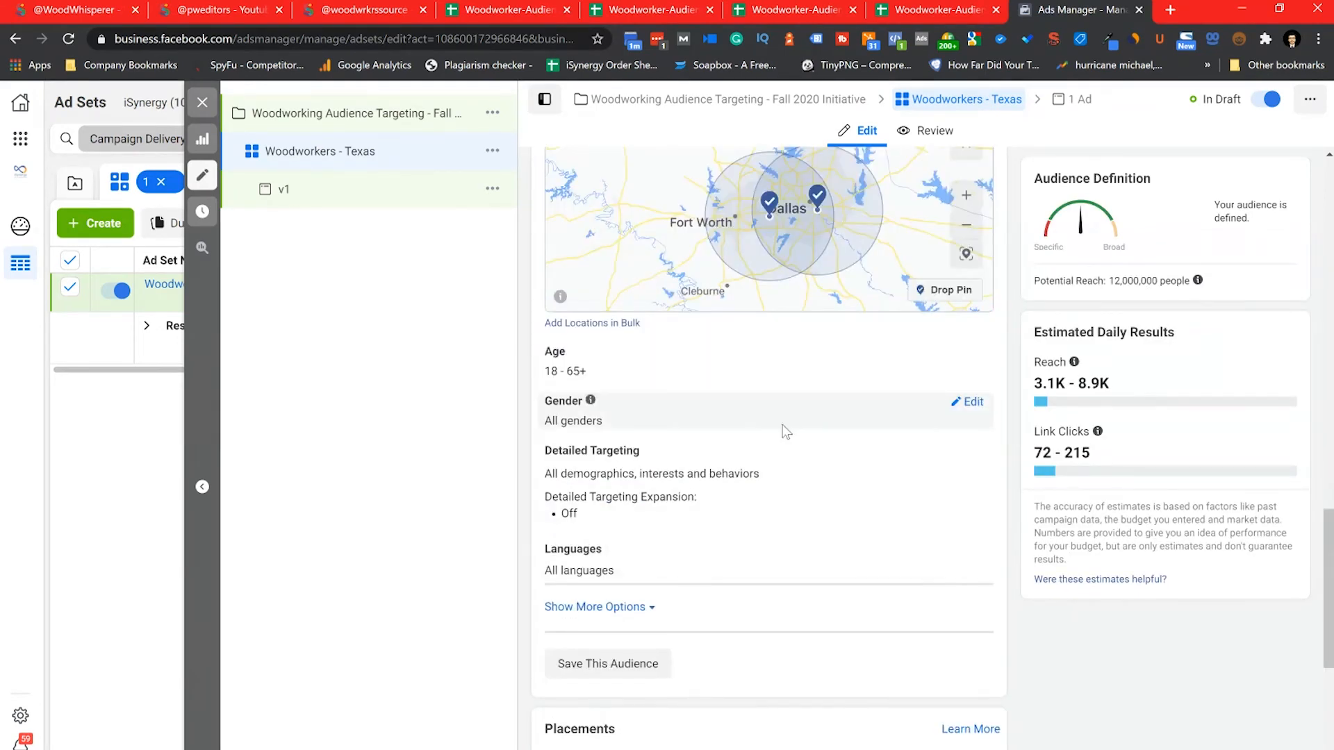
Enable detailed targeting expansion and target the Rockler Woodworking and Hardware interest.
{"action": "left_click", "coordinate": [967, 402]}
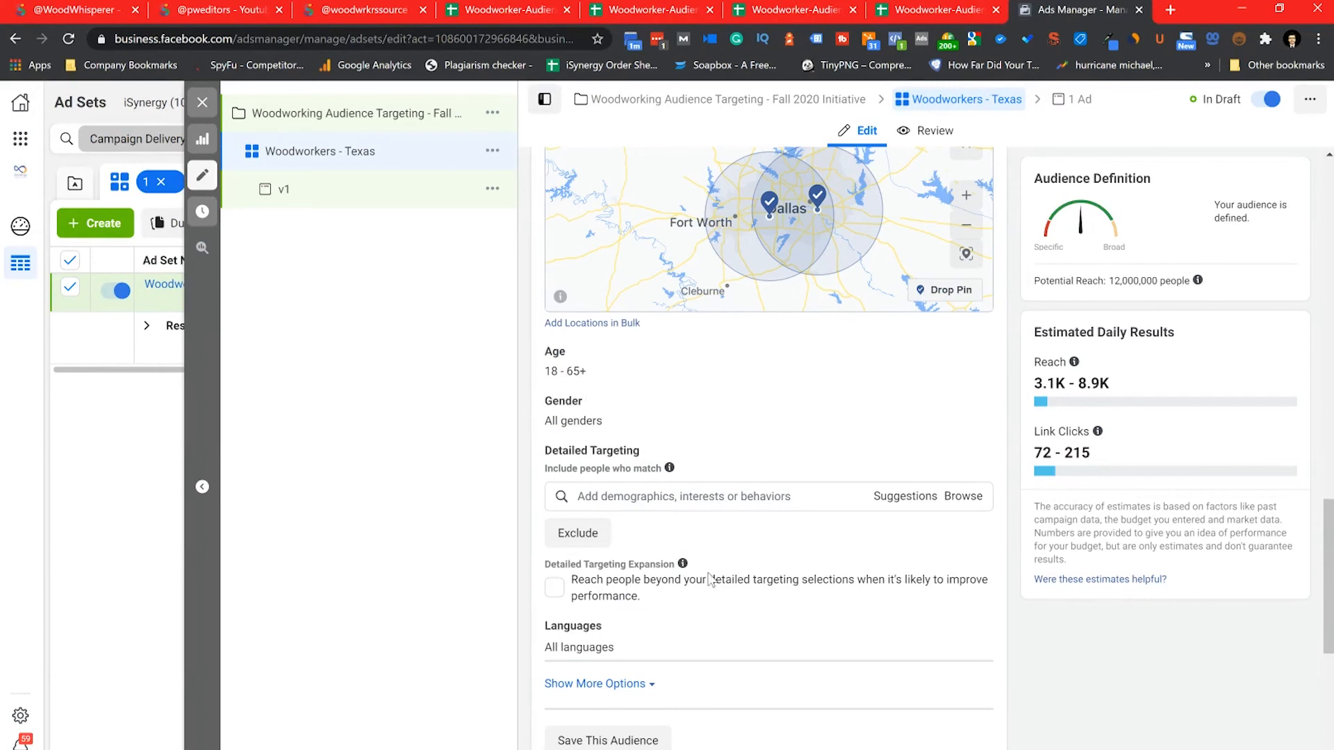
{"action": "left_click", "coordinate": [554, 588]}
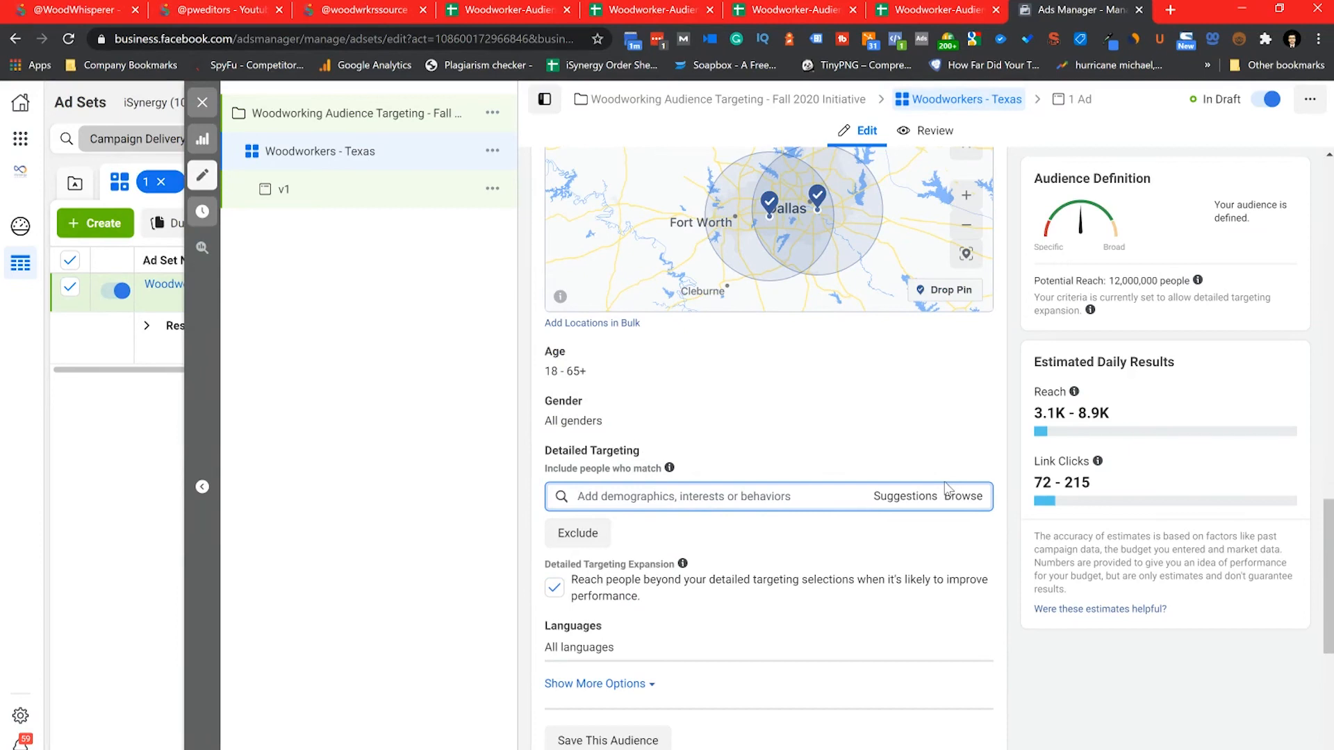
{"action": "type", "text": "Rockler Woodworking"}
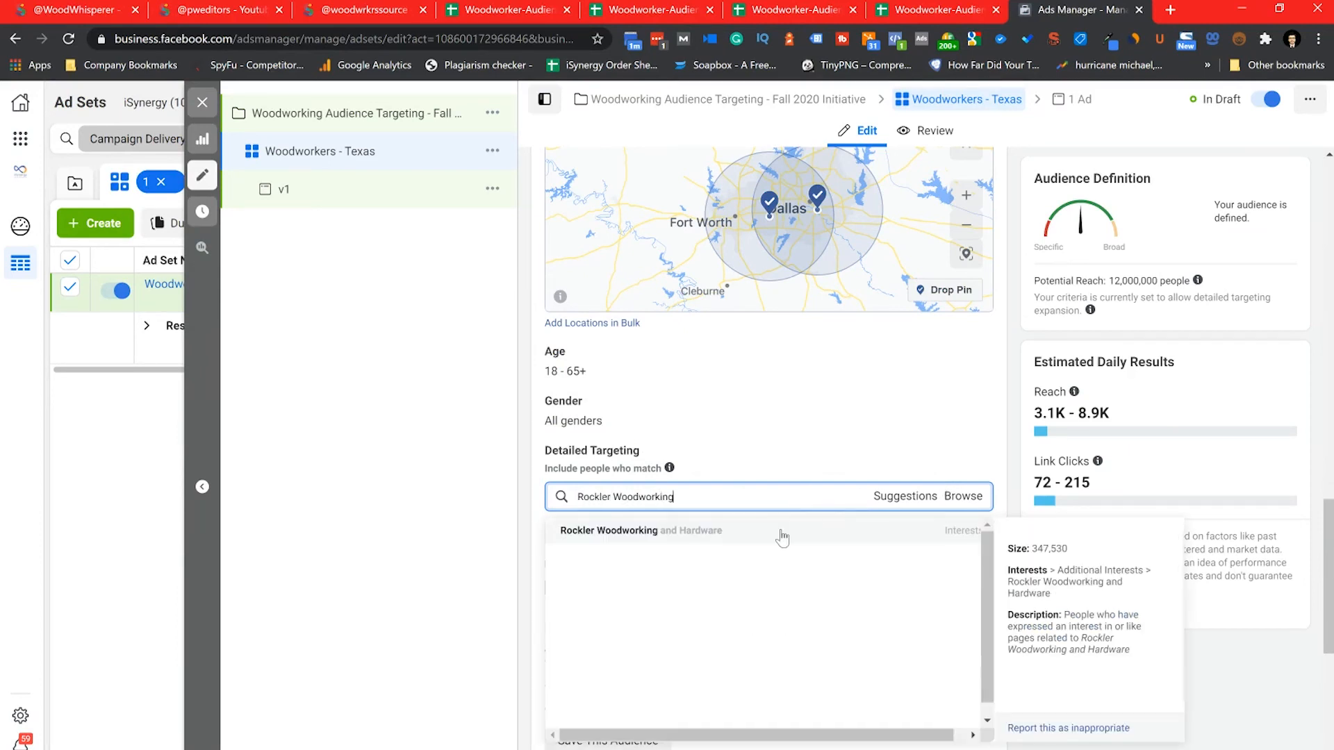
{"action": "left_click", "coordinate": [640, 529]}
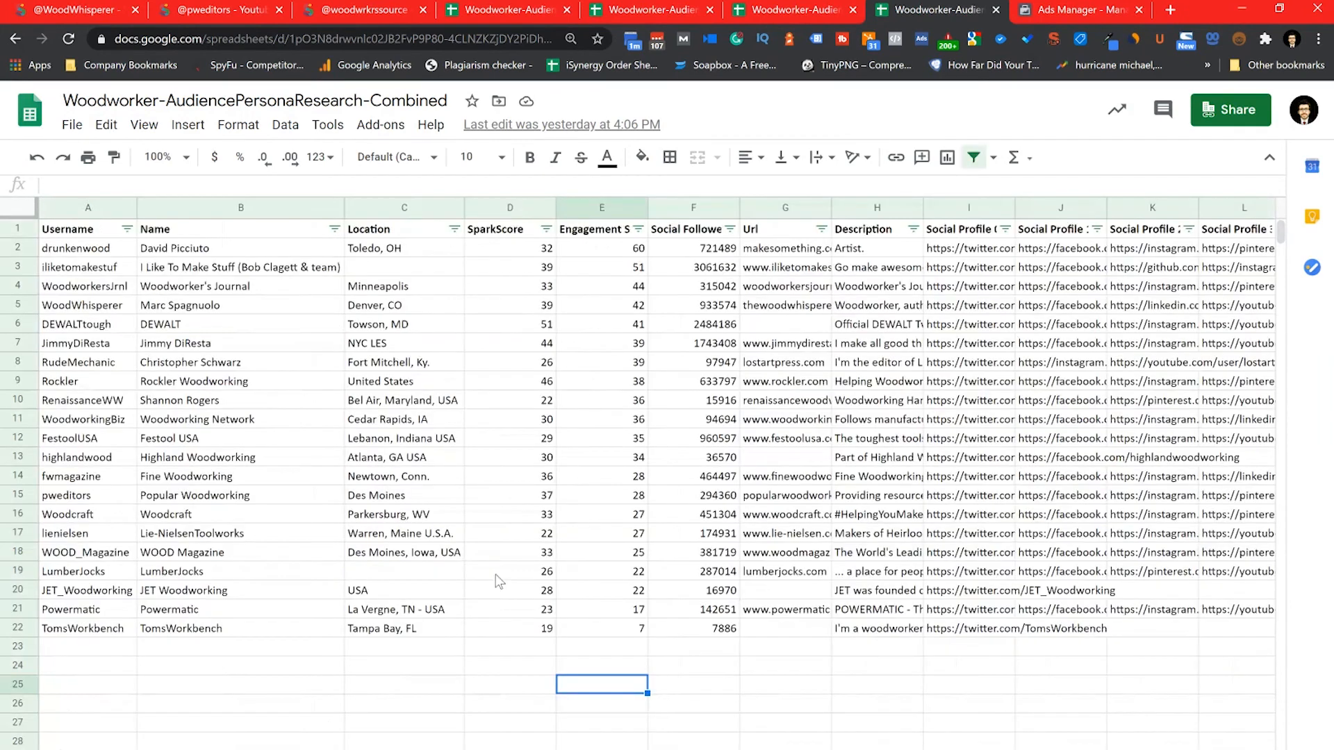
{"action": "mouse_move", "coordinate": [733, 153]}
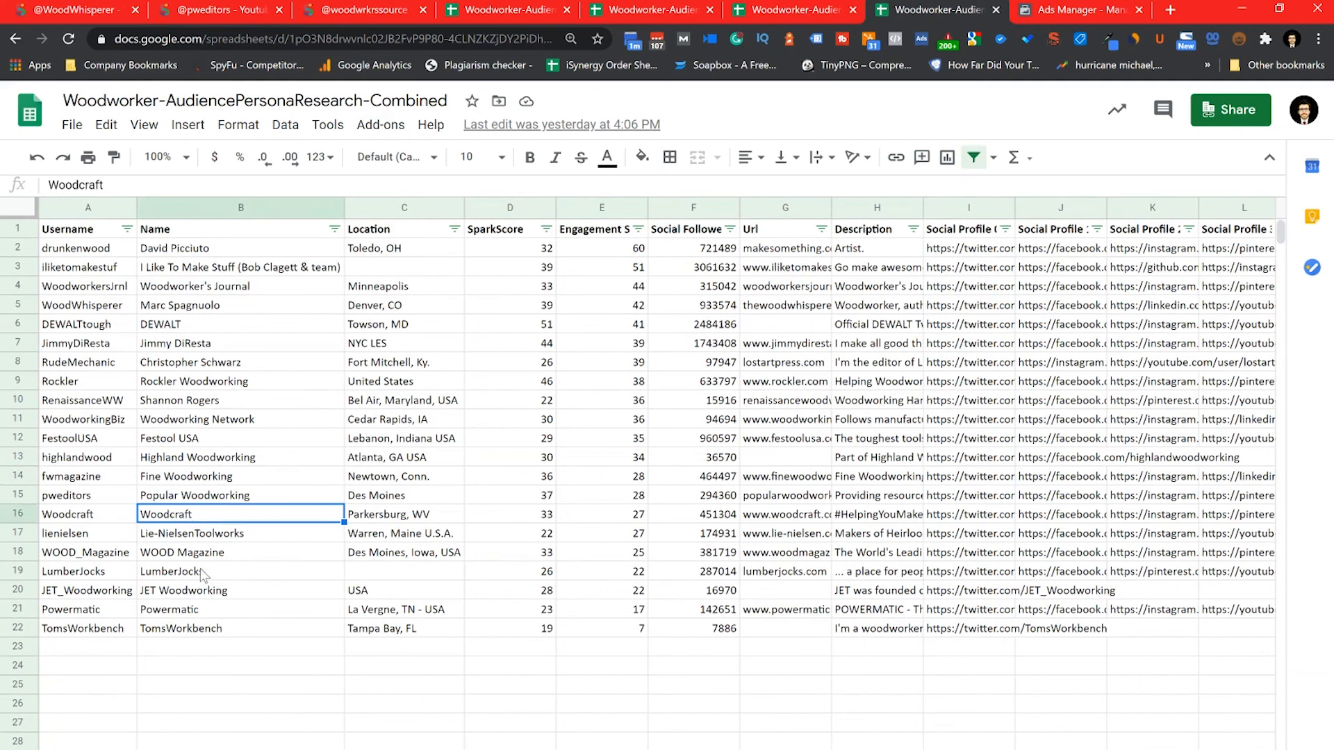
{"action": "left_click", "coordinate": [1078, 10]}
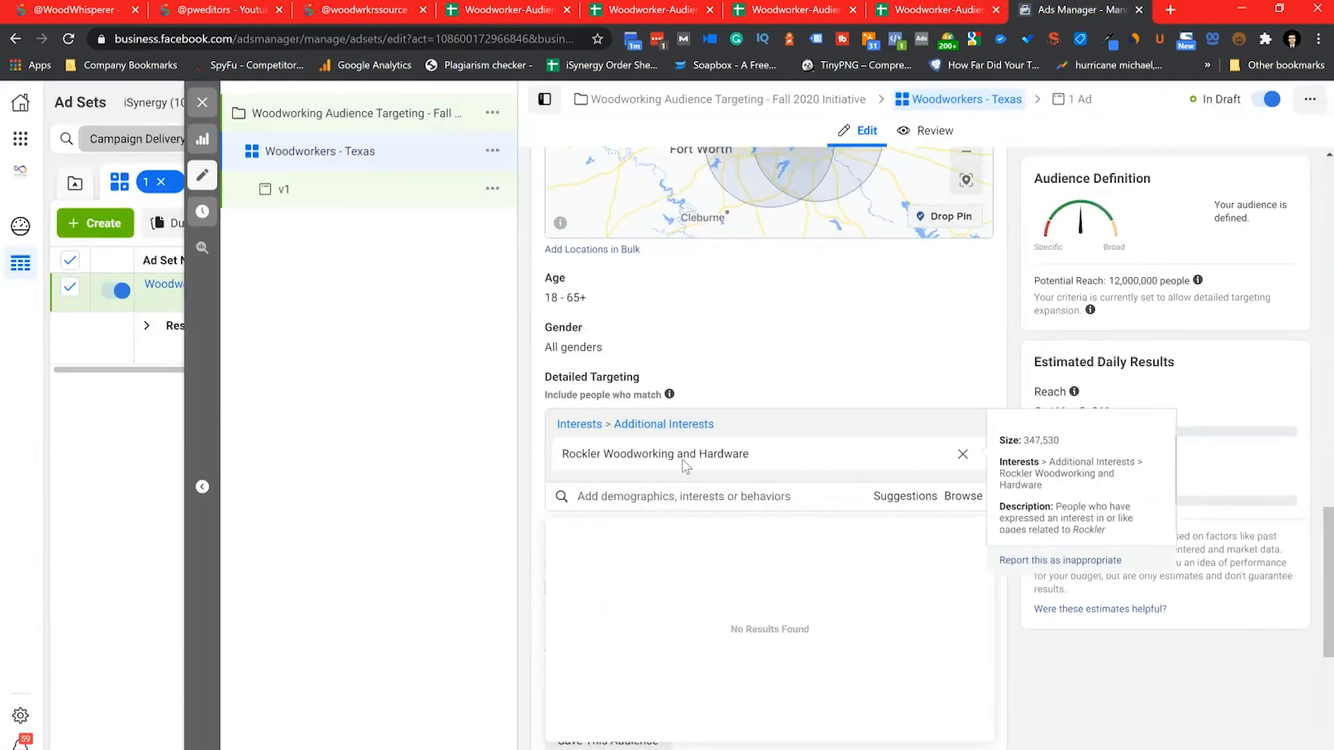